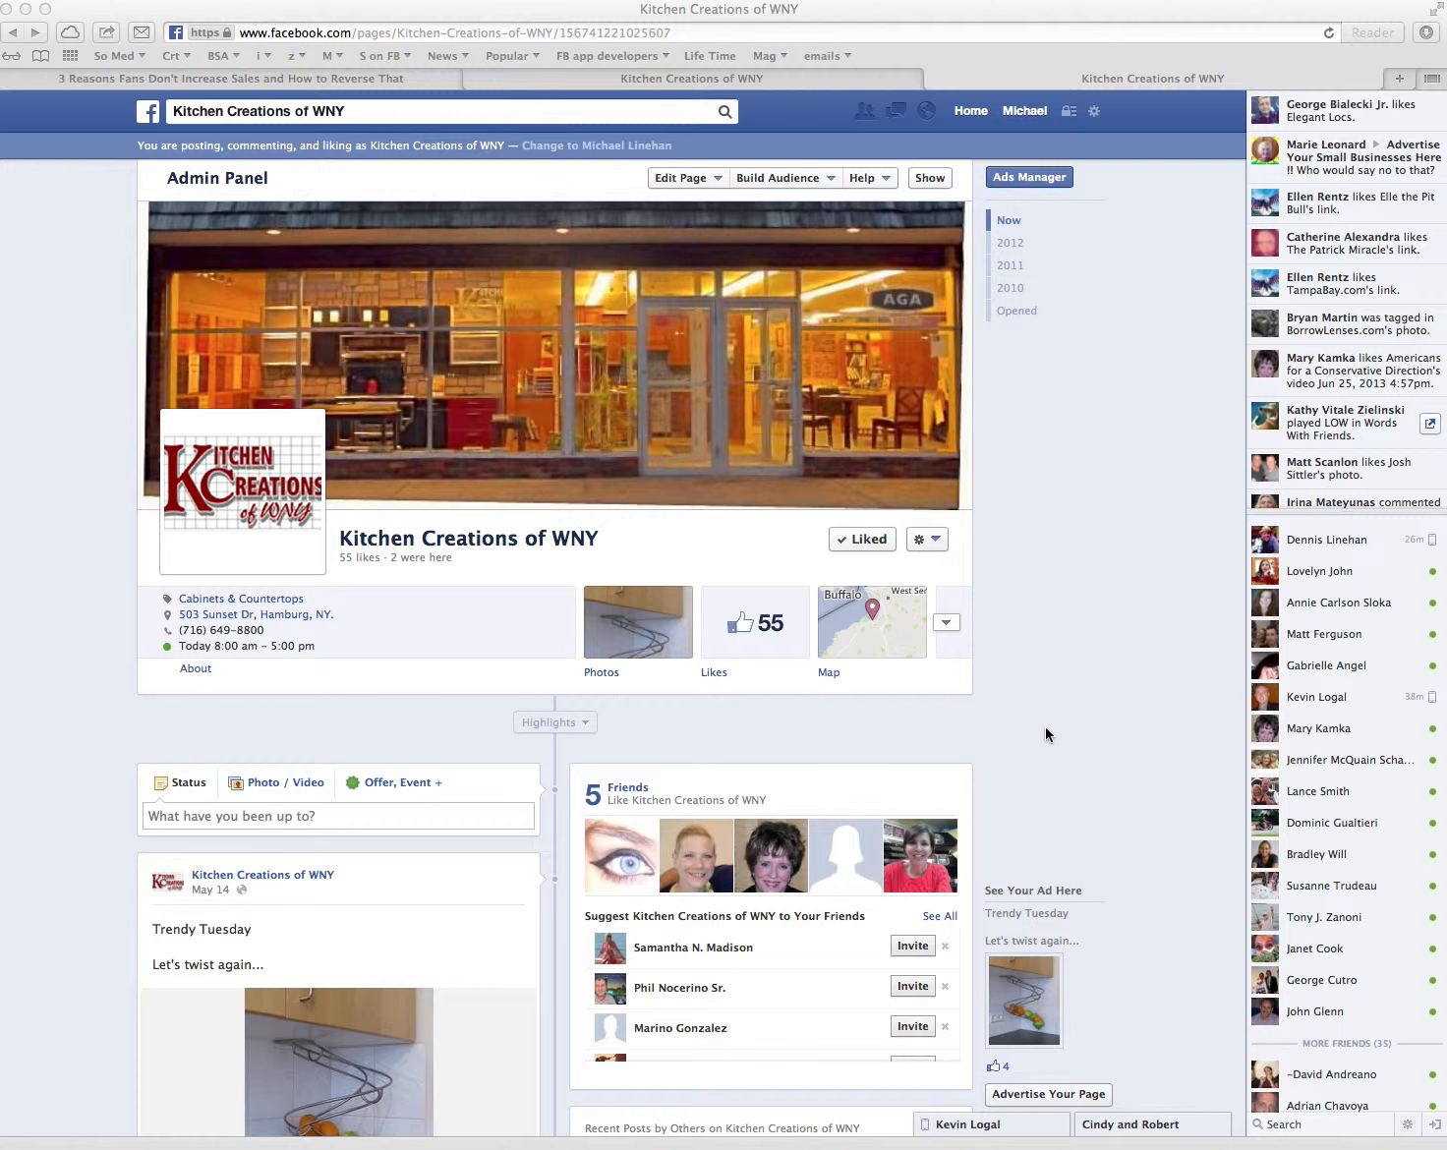
mouse_move(1152, 899)
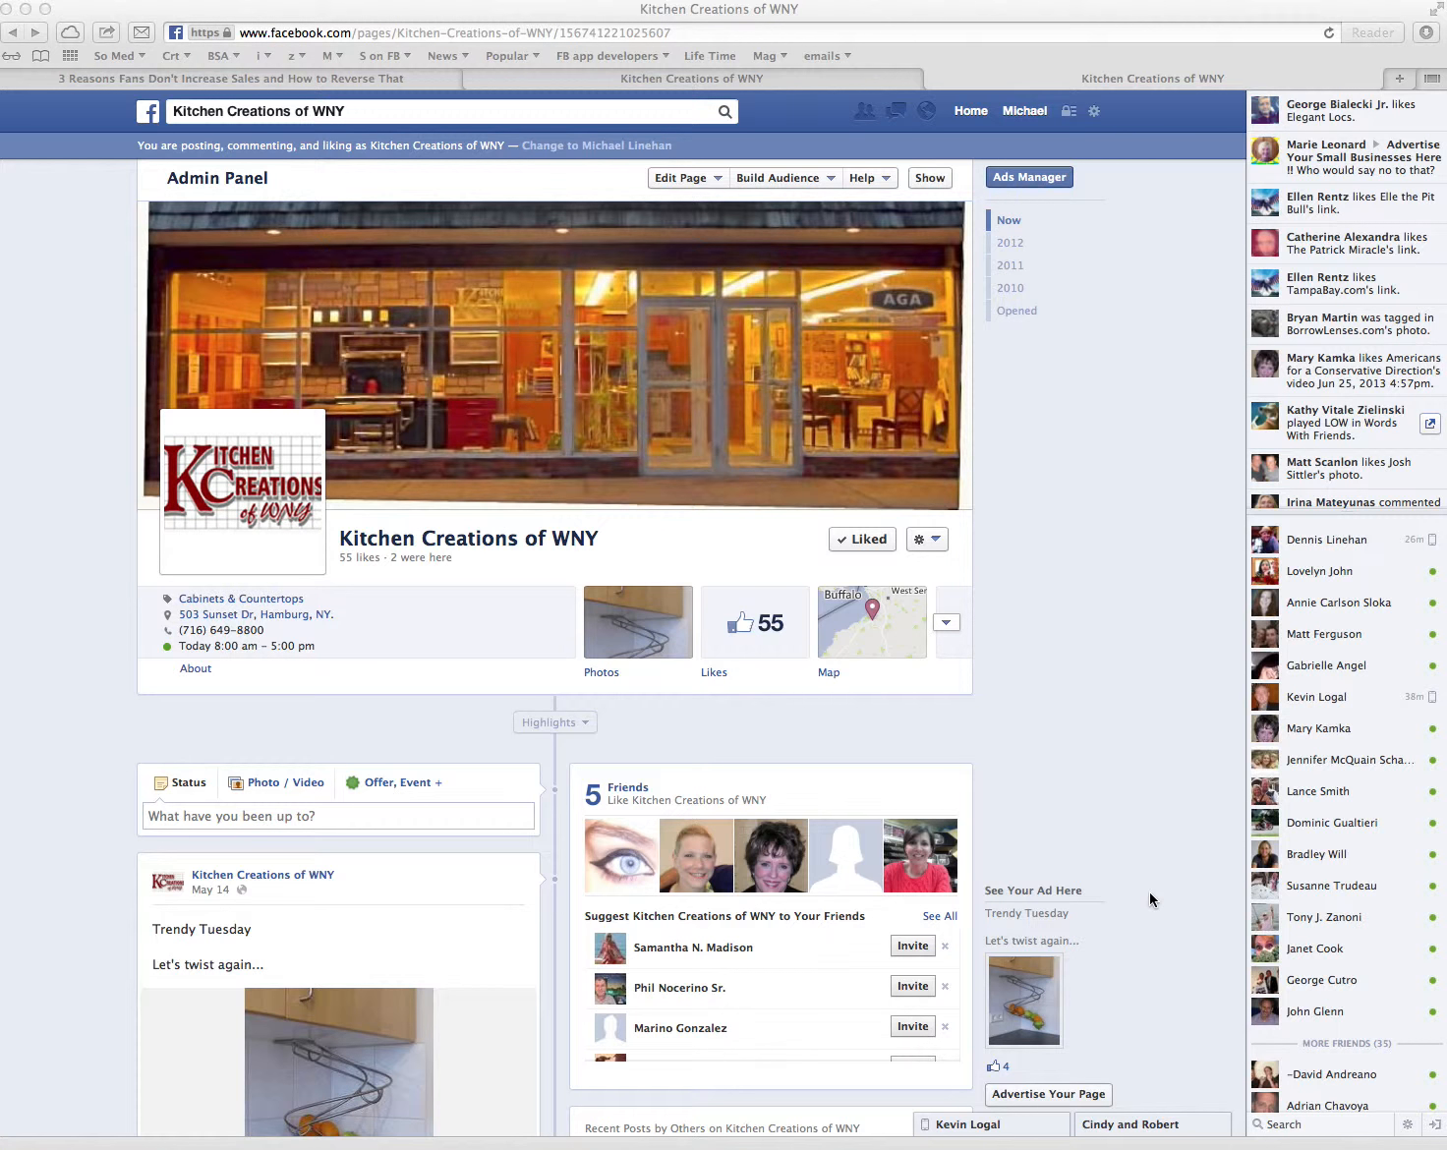
mouse_move(1064, 1097)
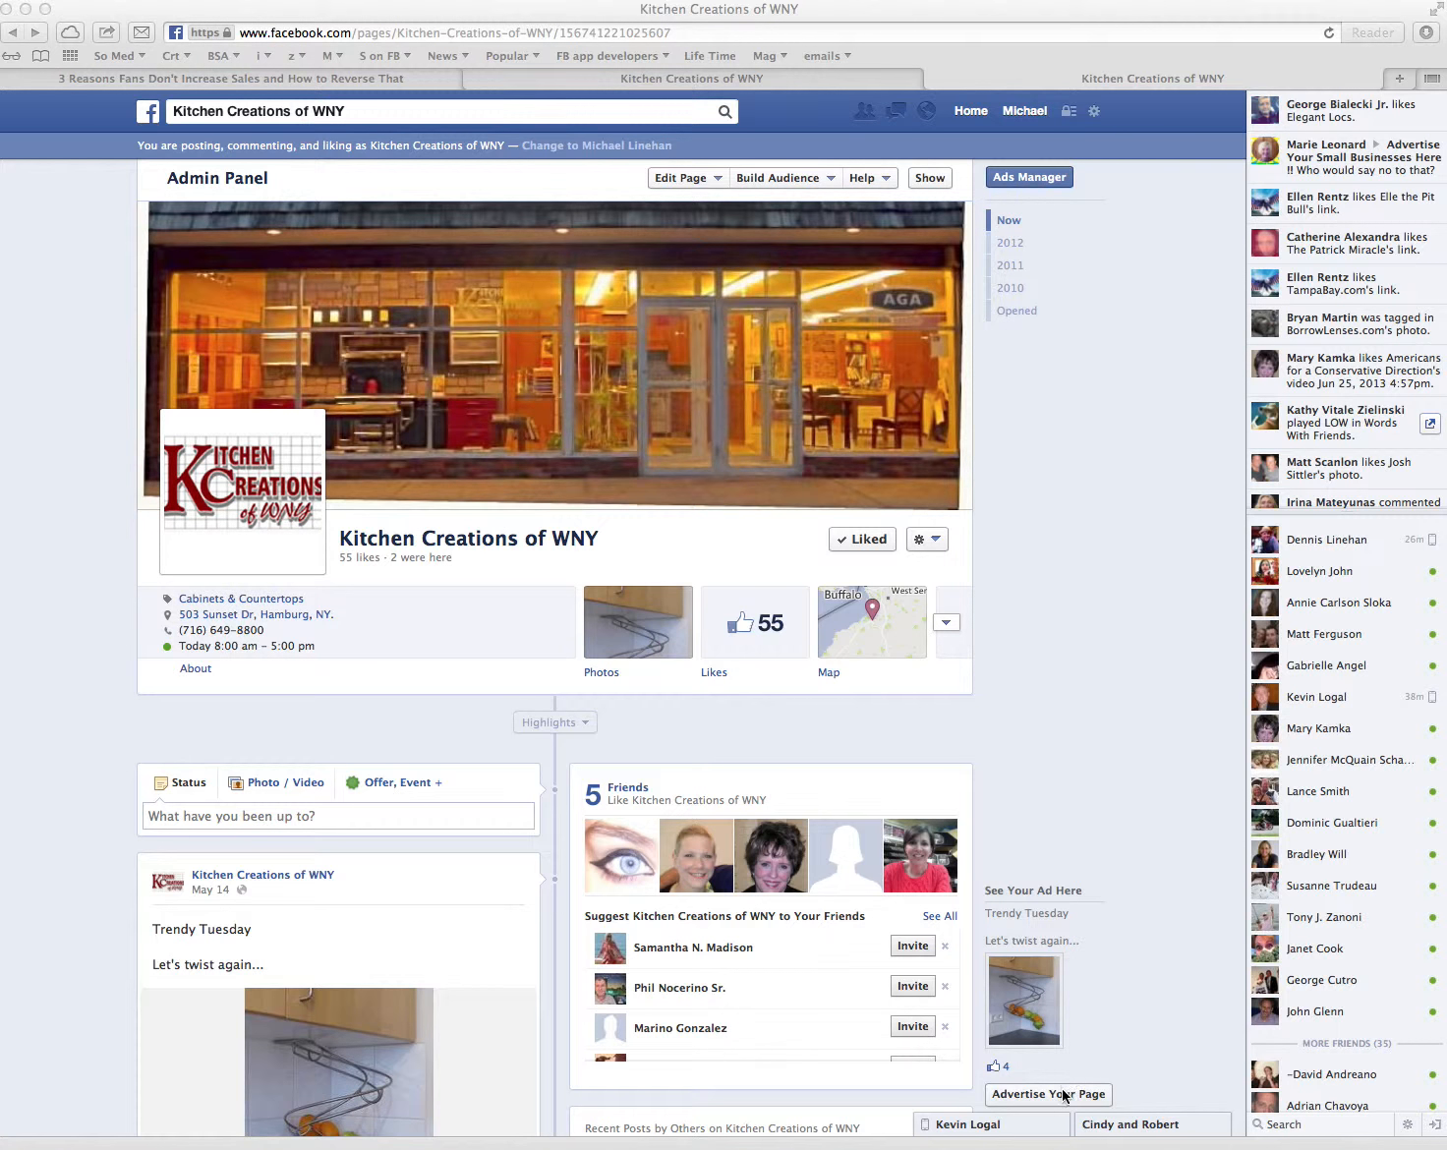
Advertise the Kitchen Creations of WNY page and target zip code 14075, about 24,000 people
left_click(1048, 1093)
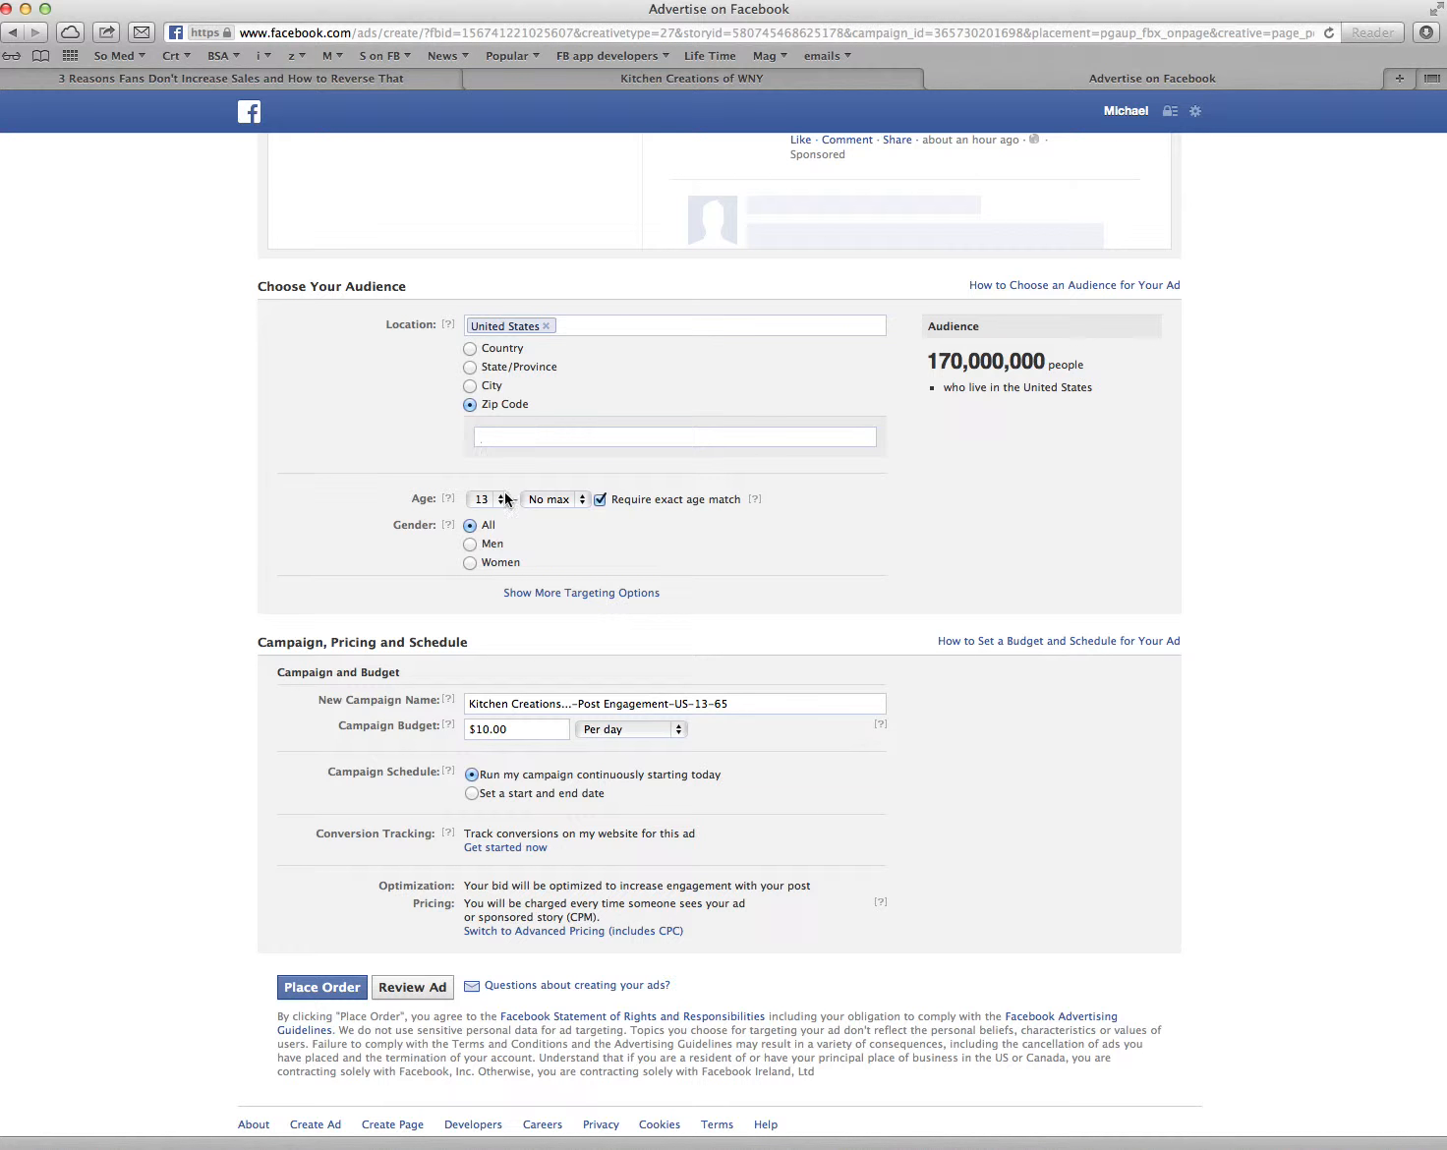
type("14075 ×")
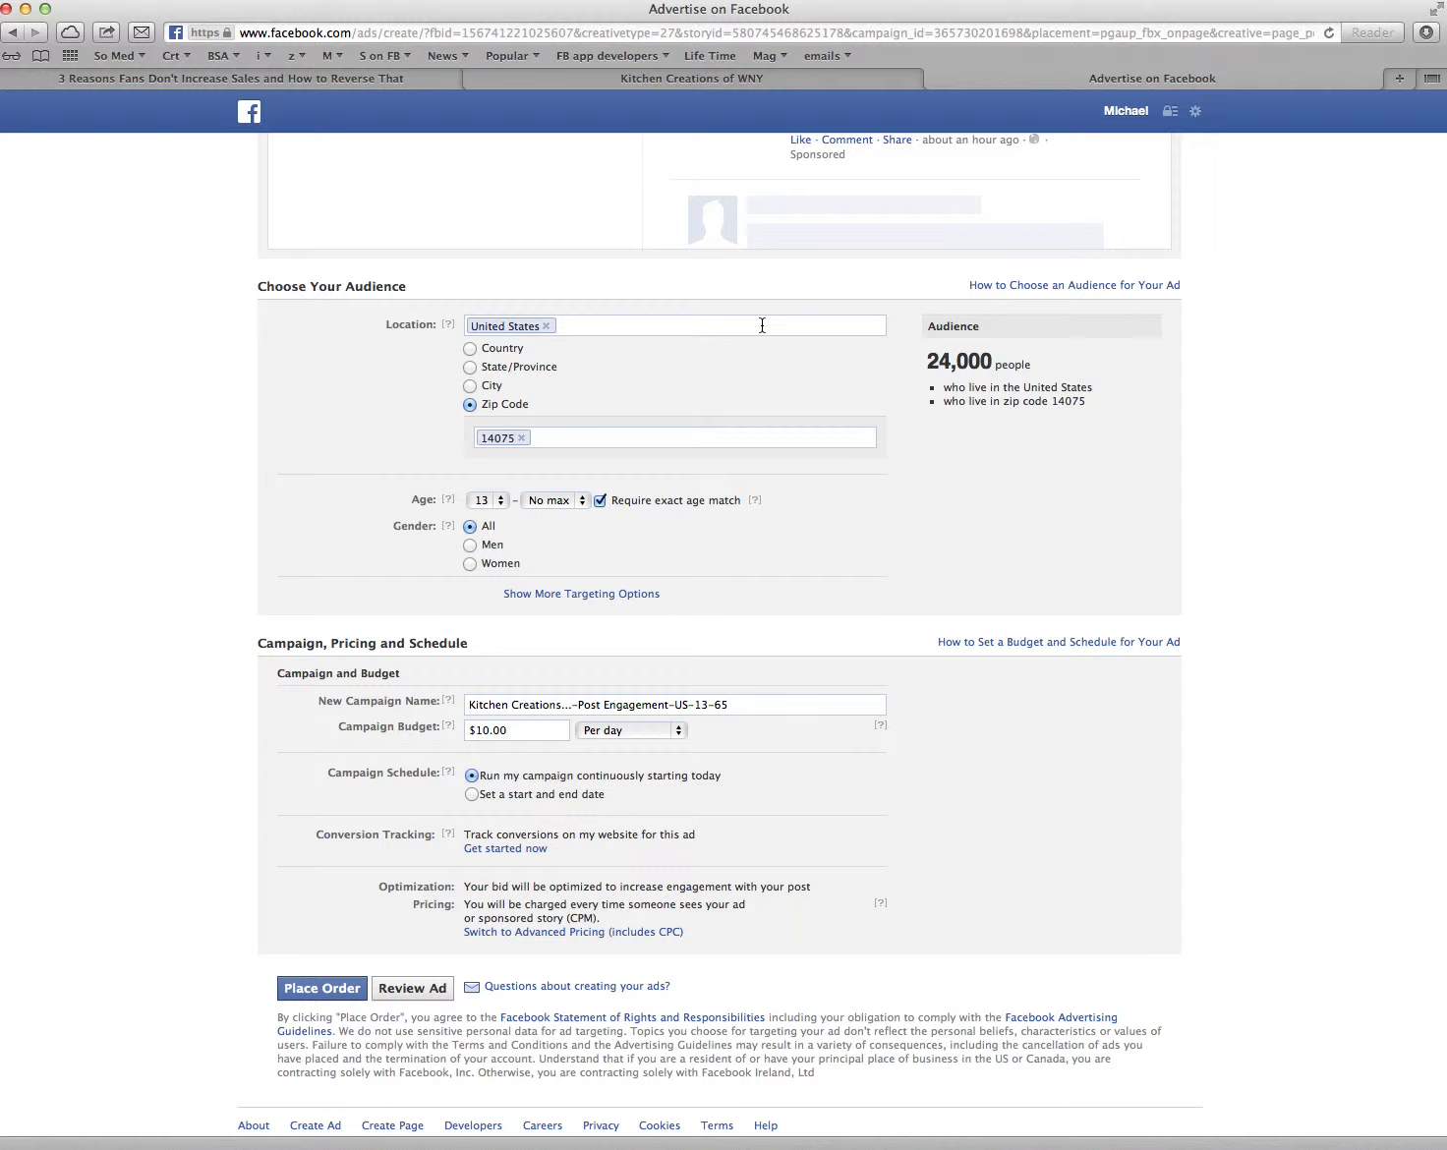
mouse_move(611, 430)
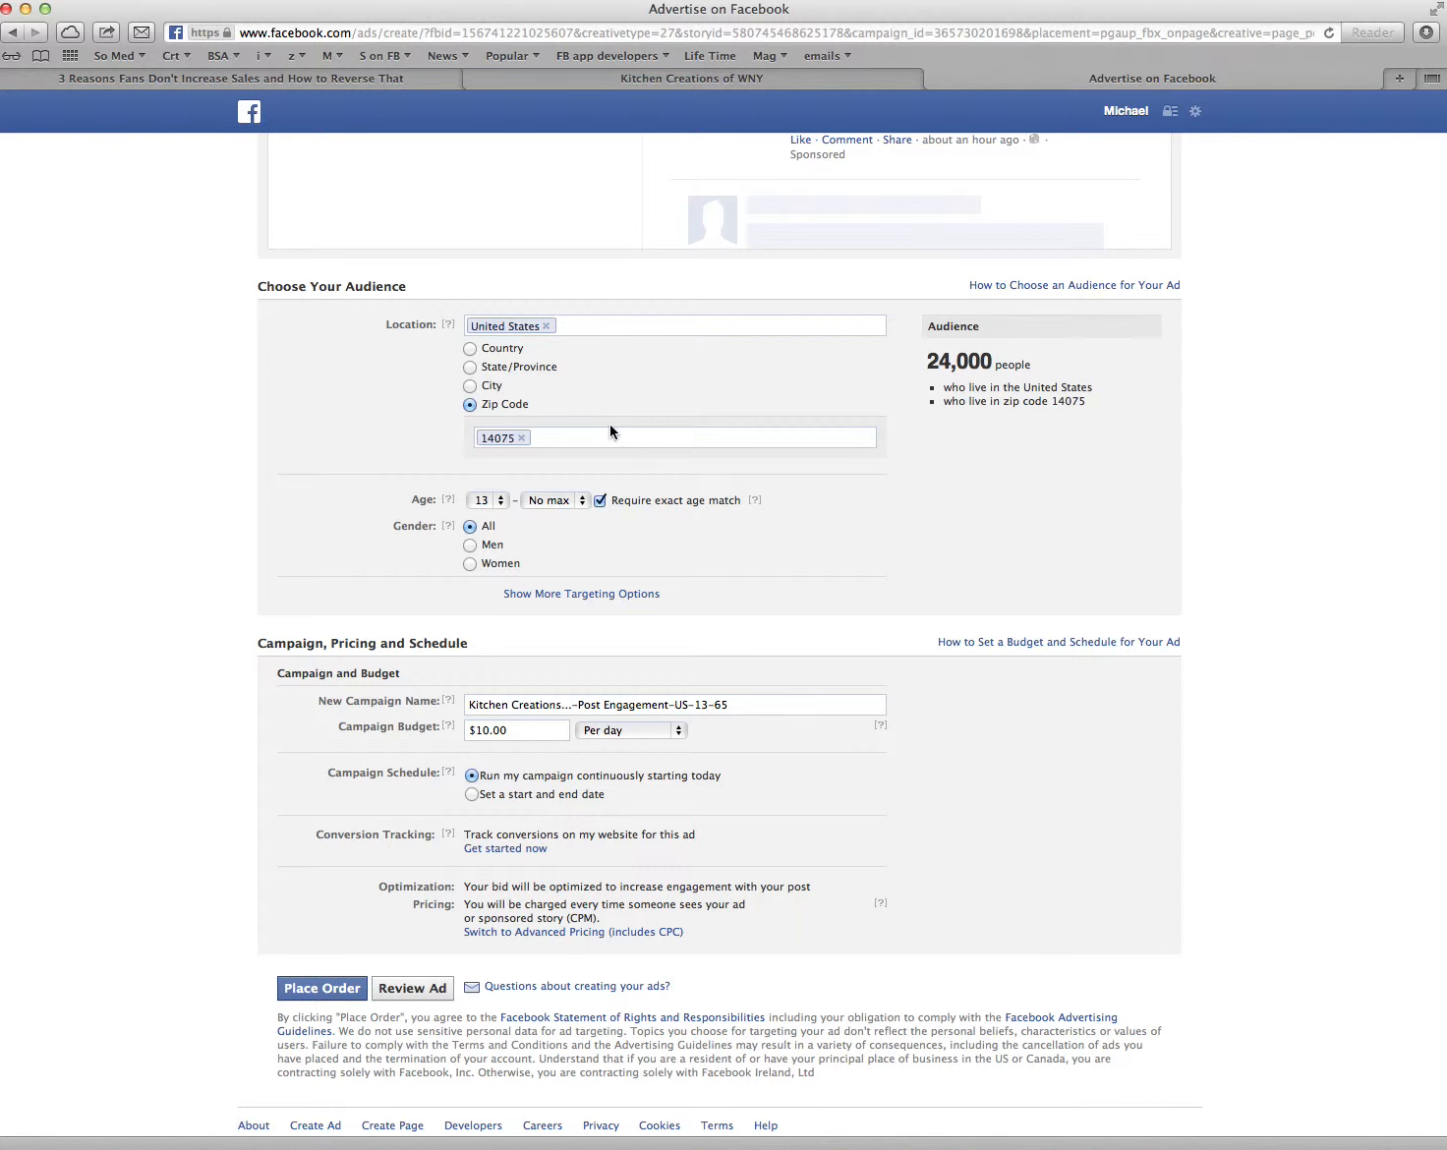
left_click(688, 436)
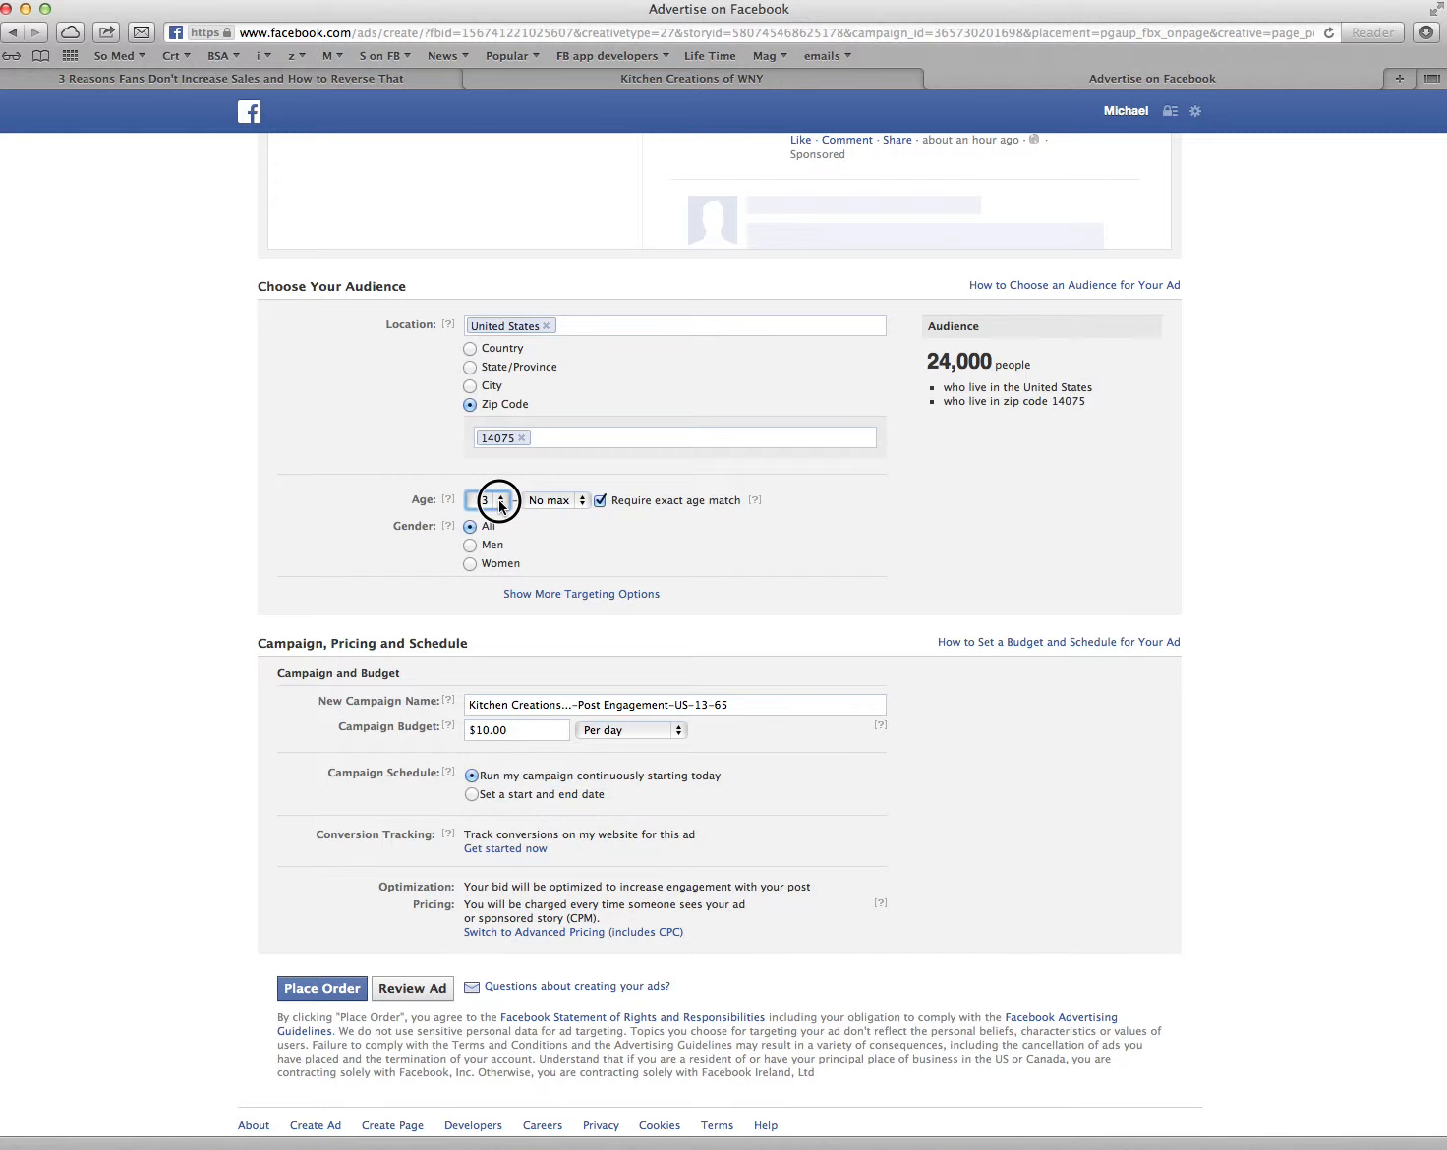
Set the minimum audience age to 35 and reveal more targeting options
left_click(488, 500)
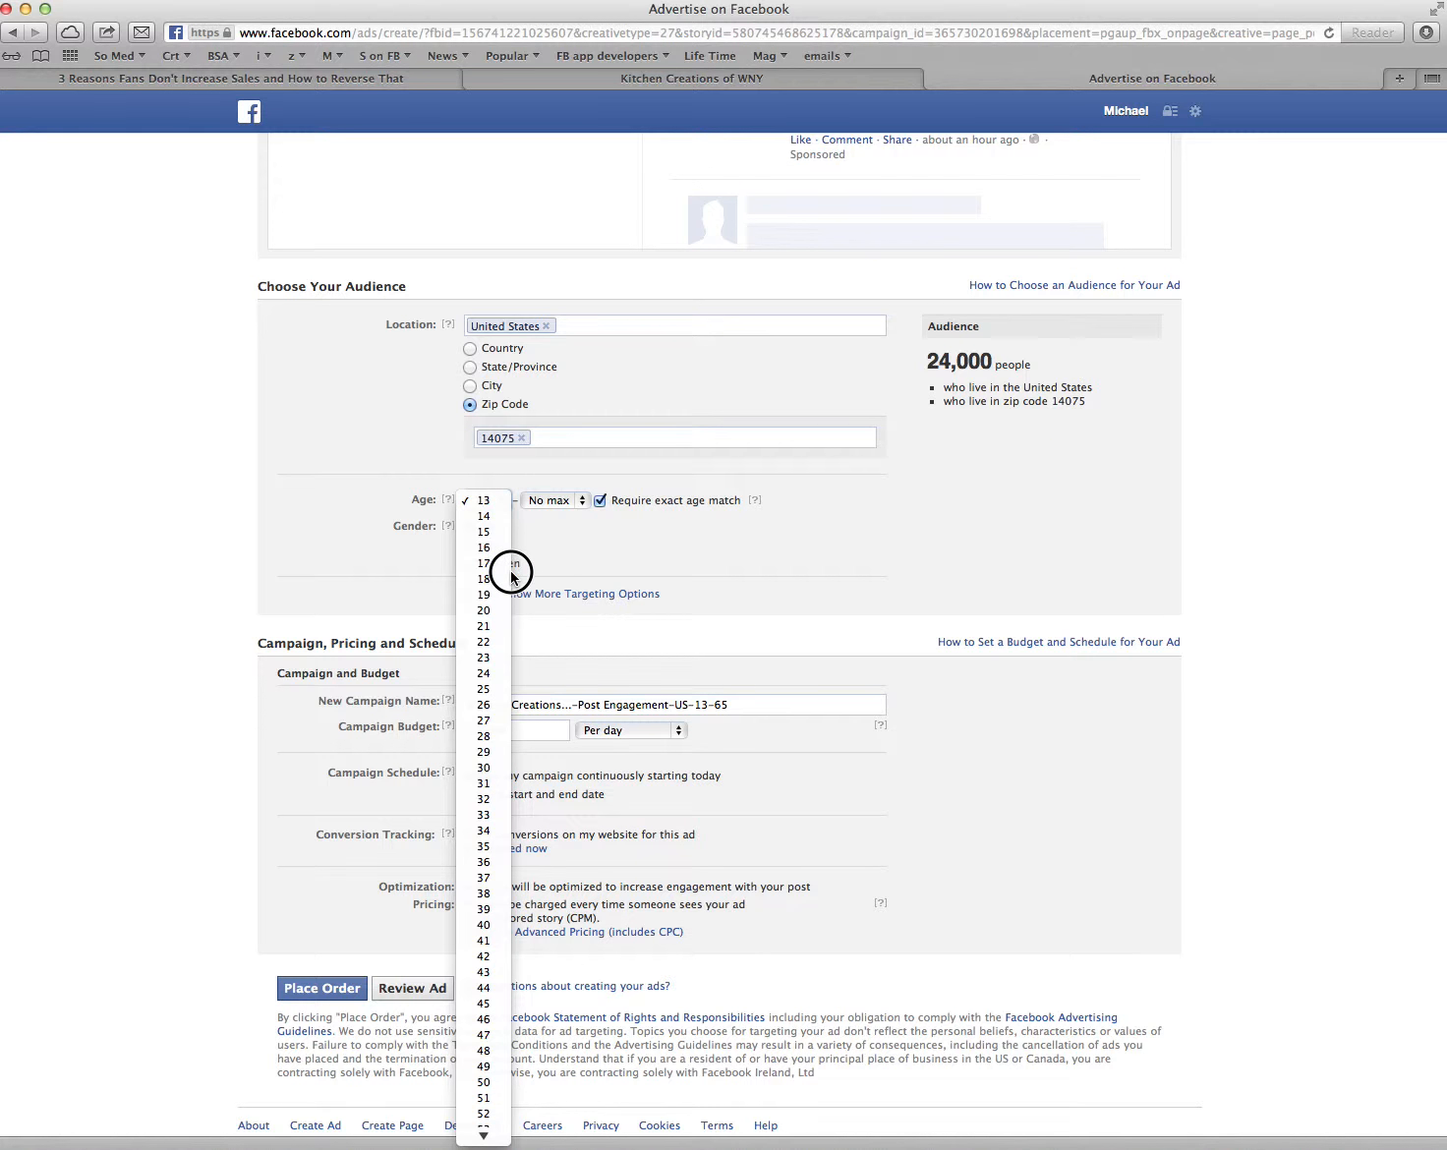
mouse_move(494, 877)
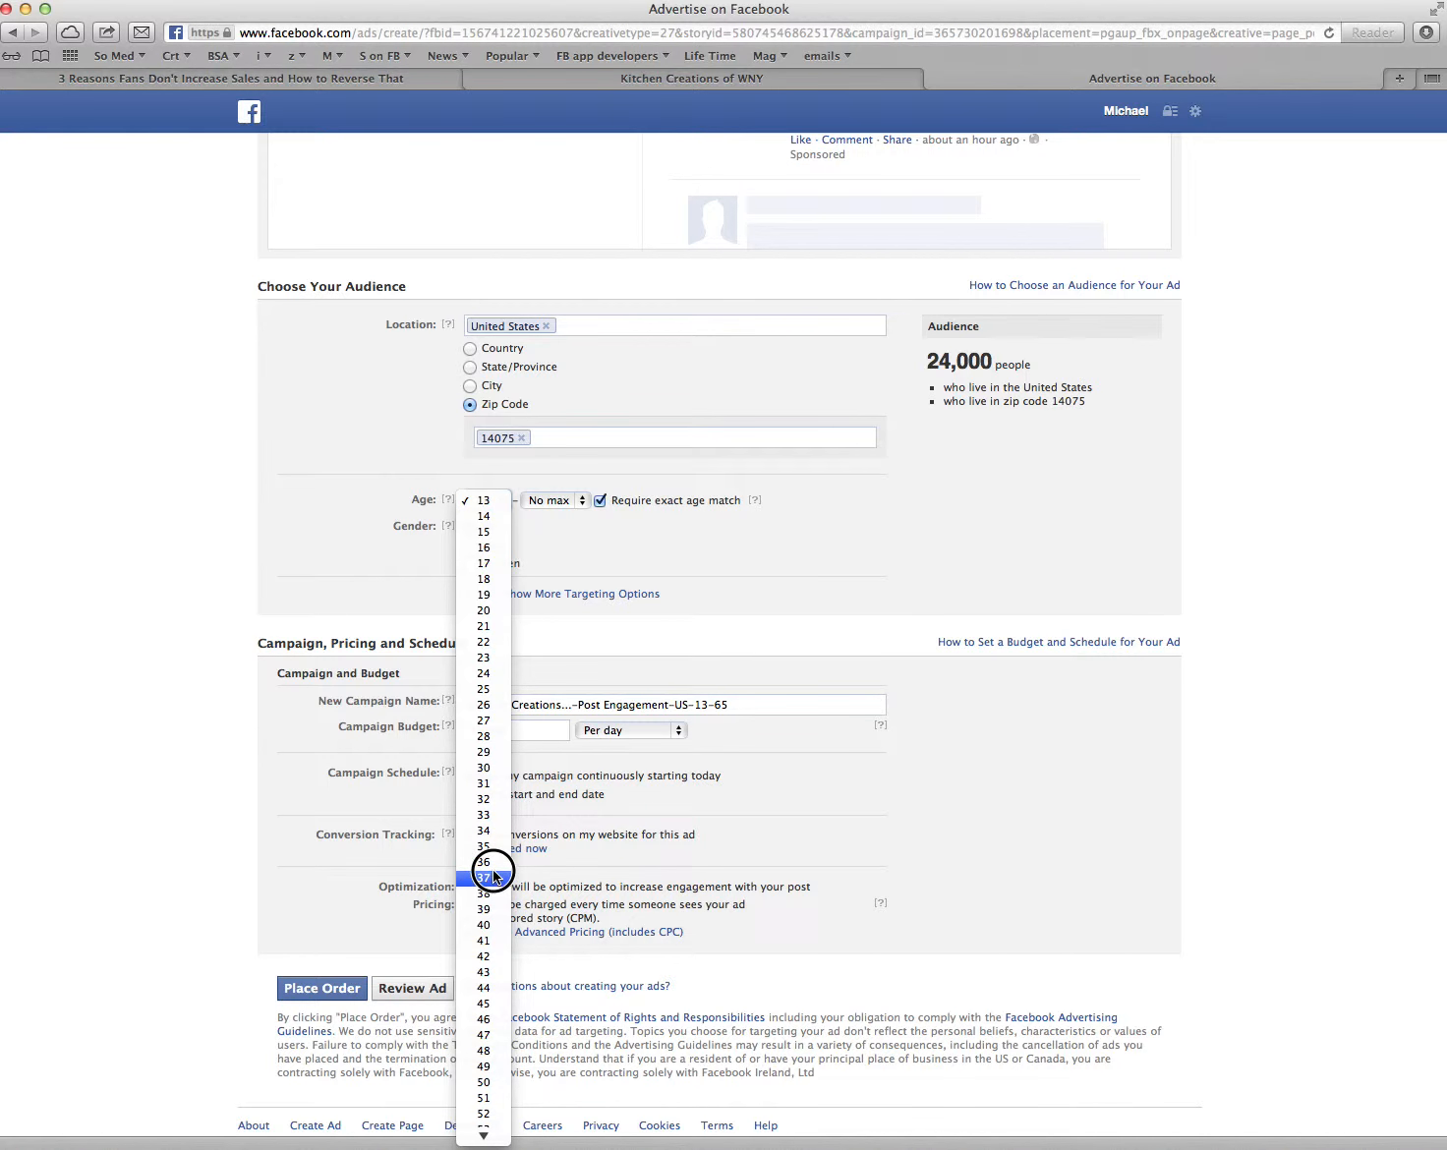
mouse_move(487, 847)
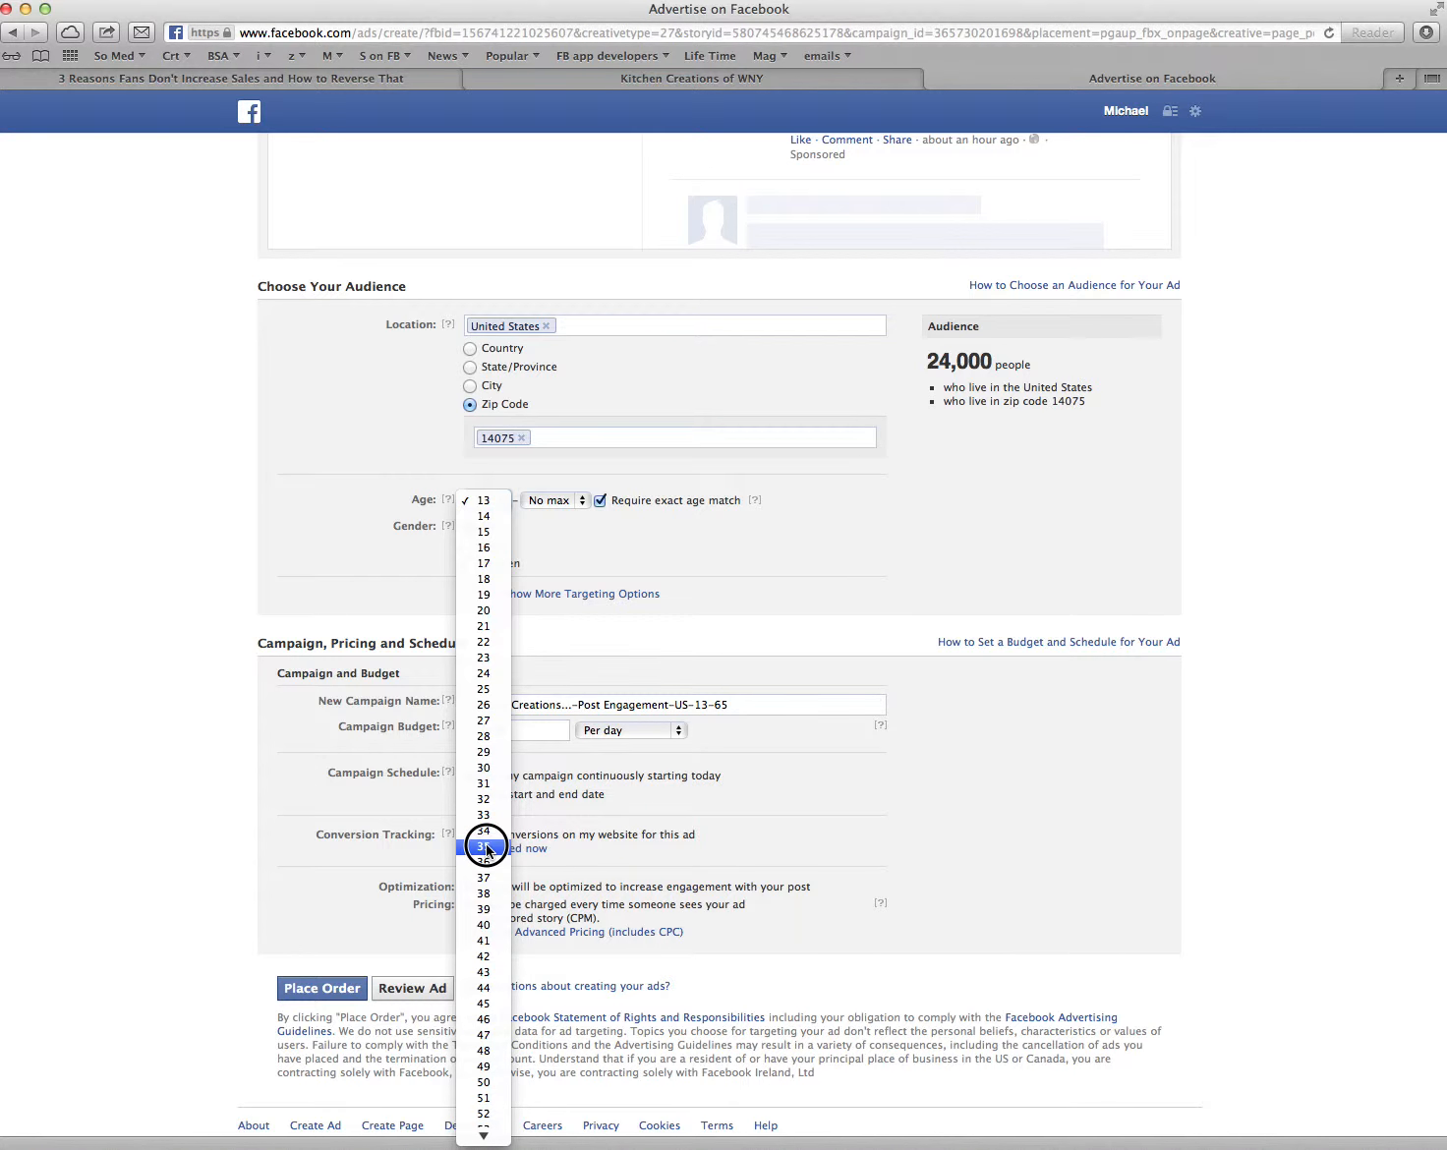
left_click(484, 845)
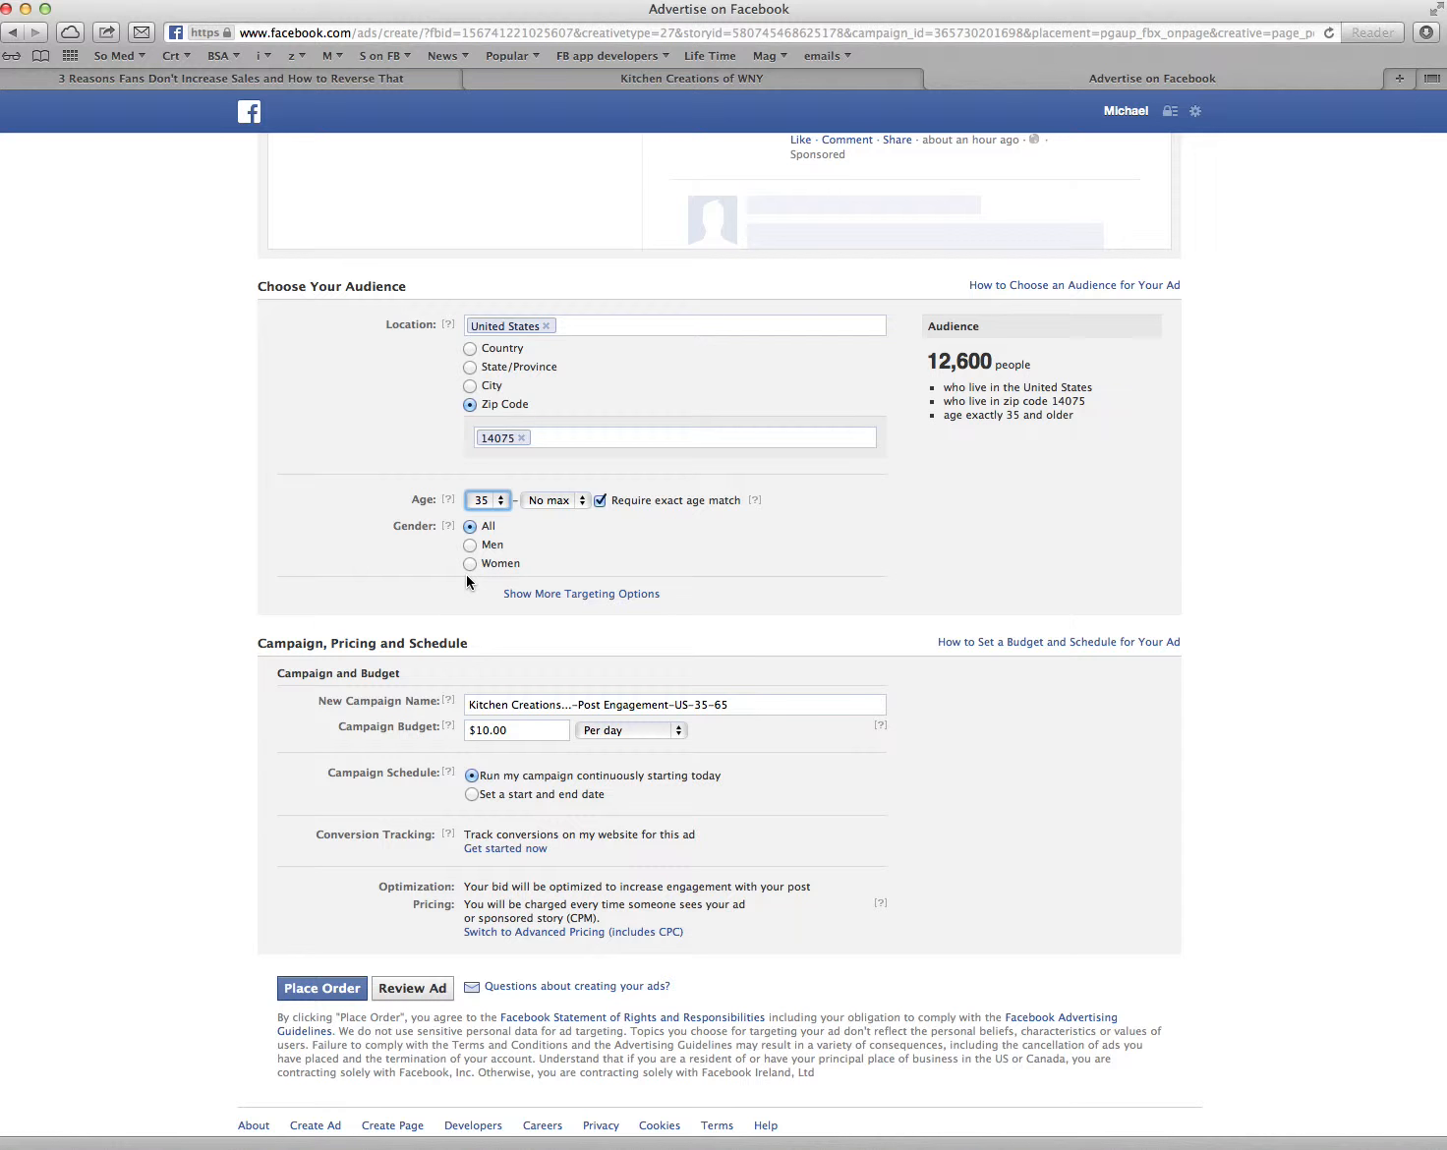
left_click(582, 592)
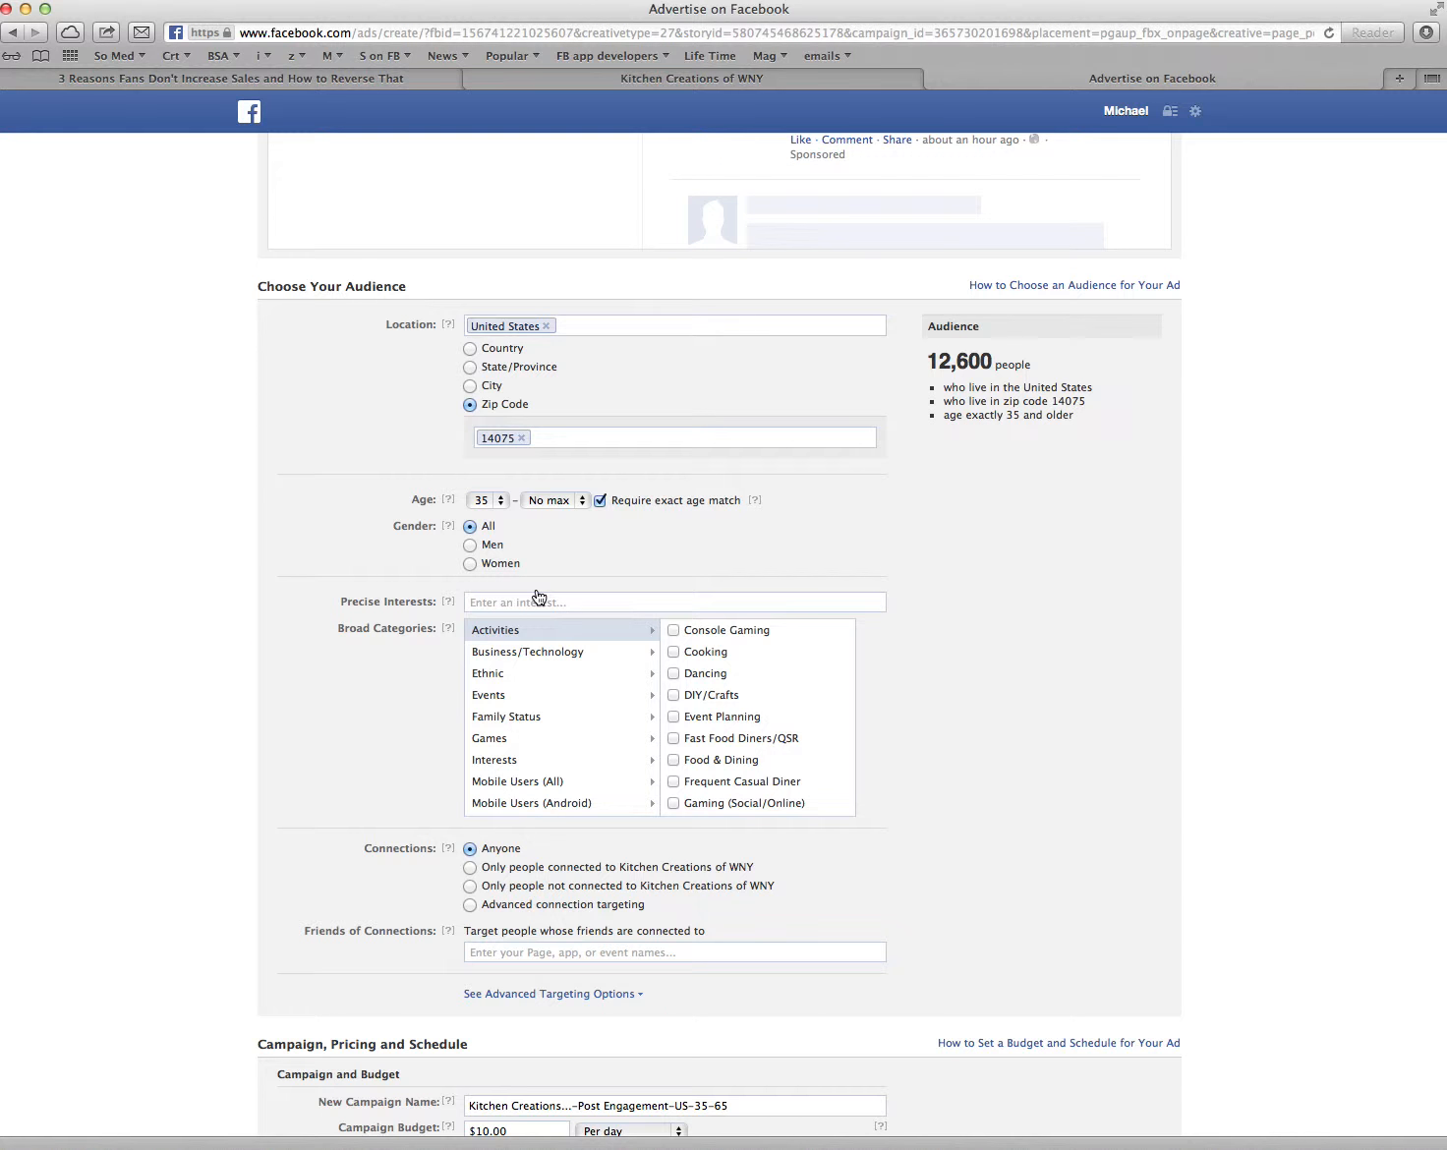
mouse_move(409, 697)
type("0")
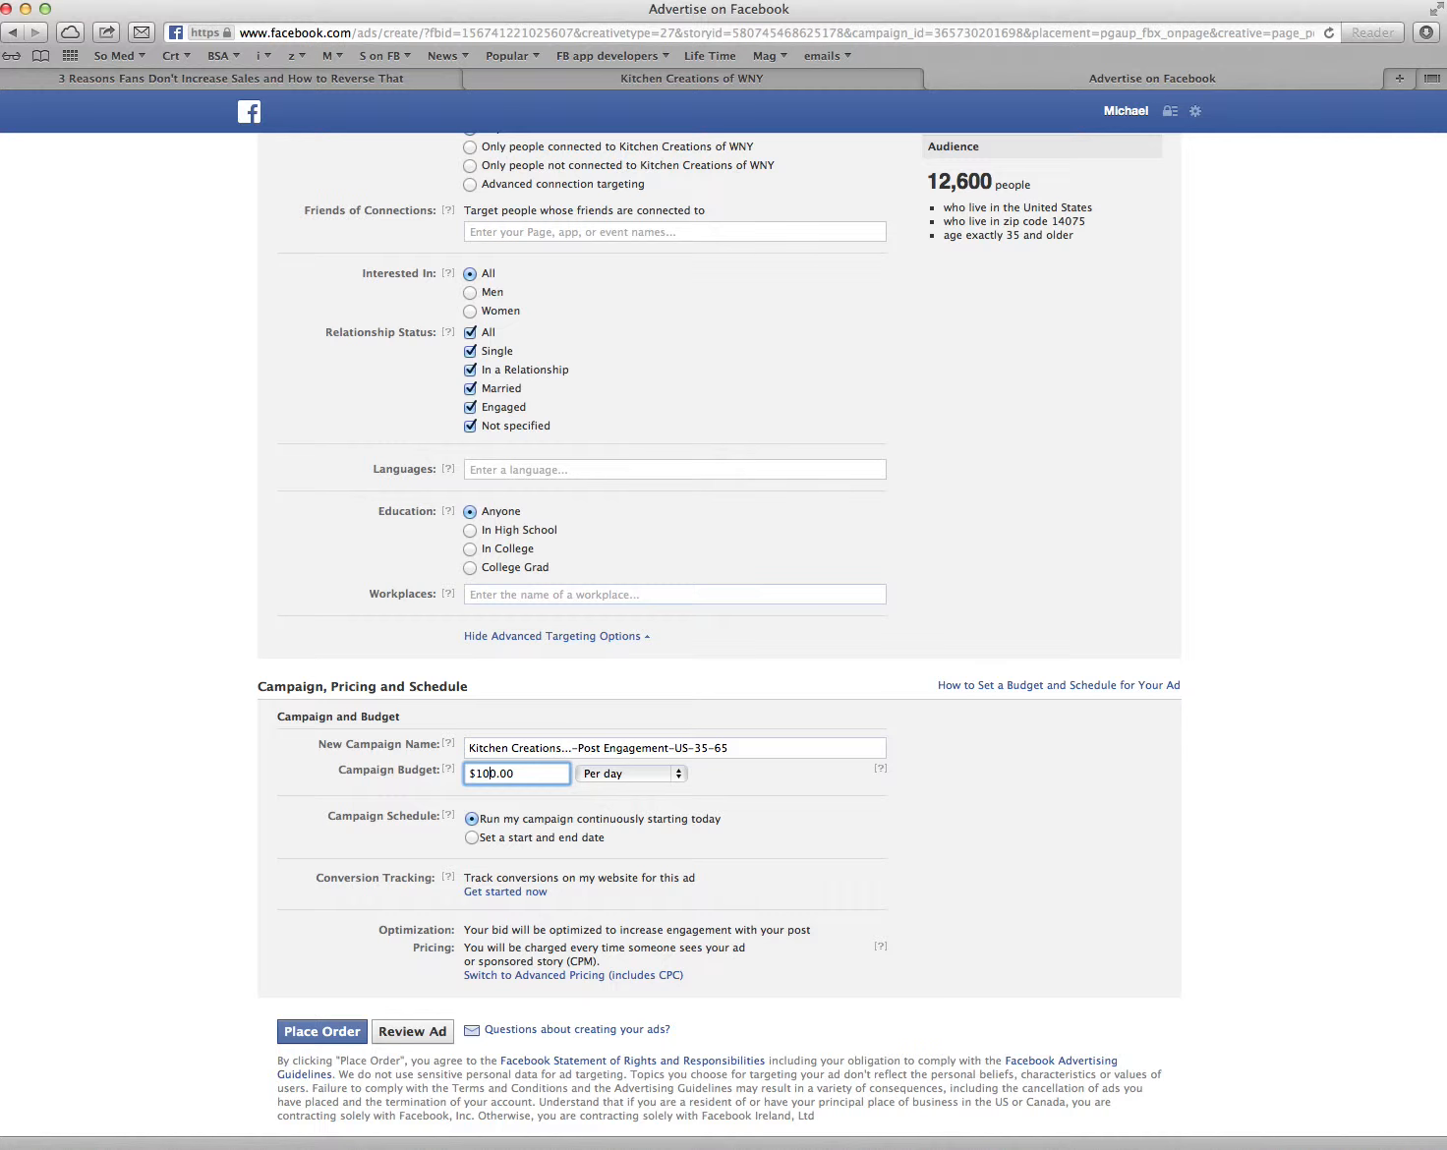
mouse_move(678, 776)
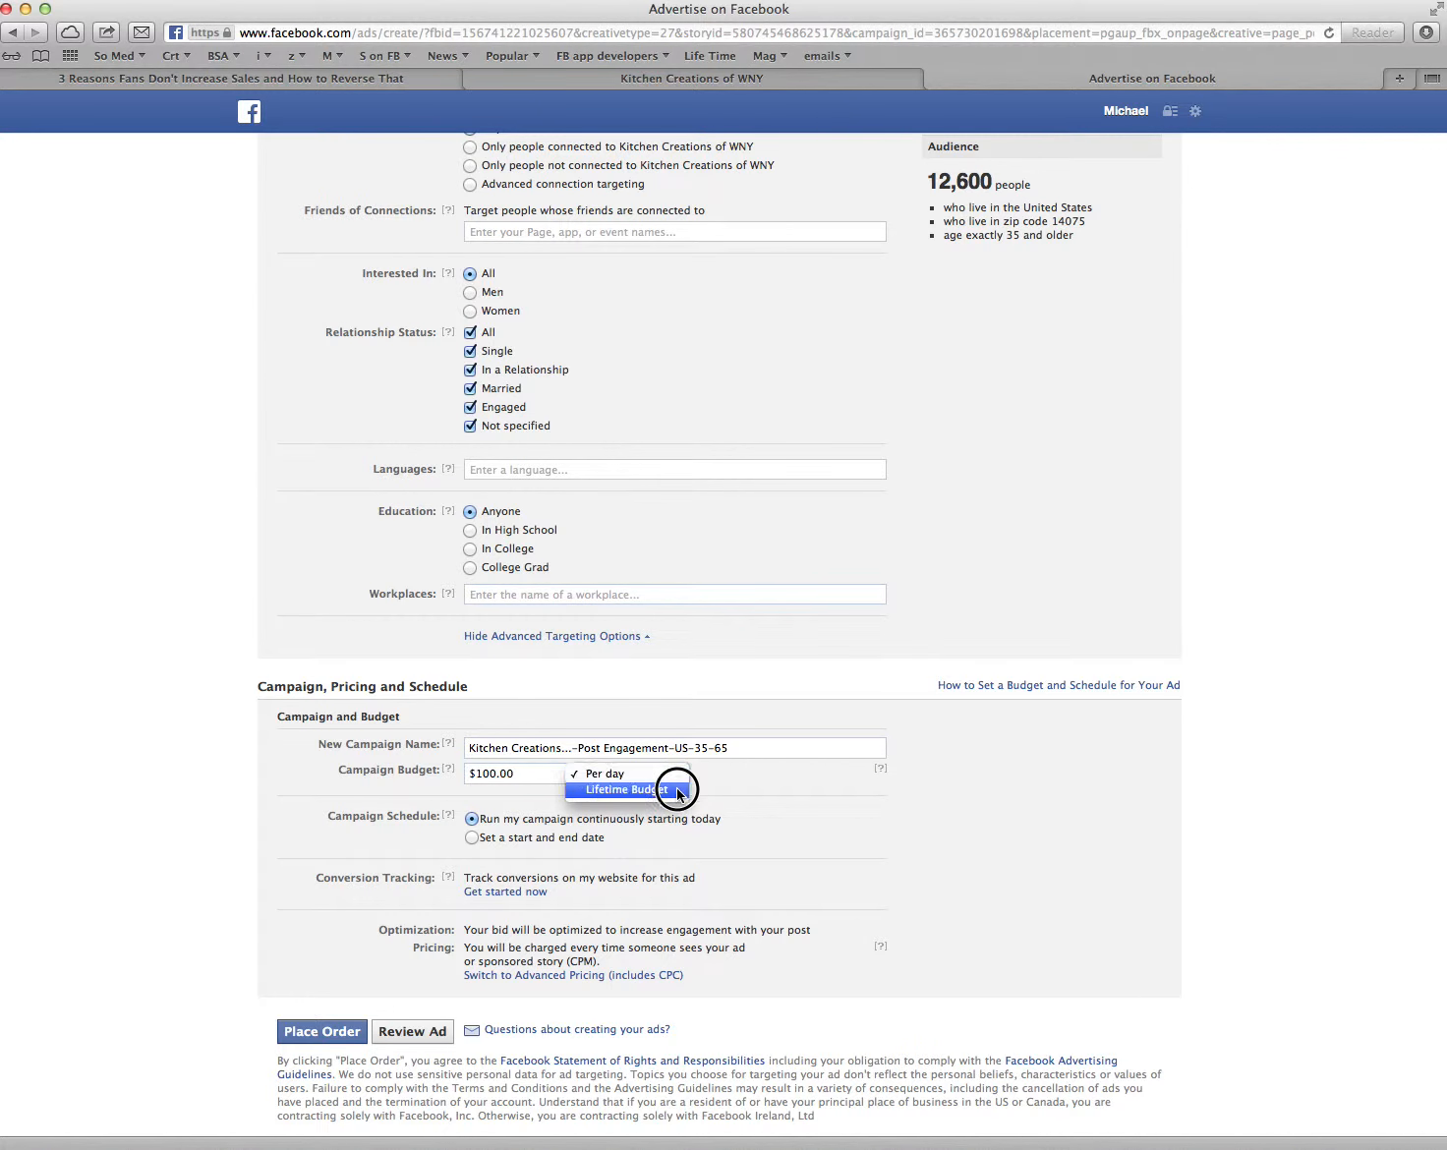
Keep the $100.00 budget charged per day and return to the Location section
left_click(602, 774)
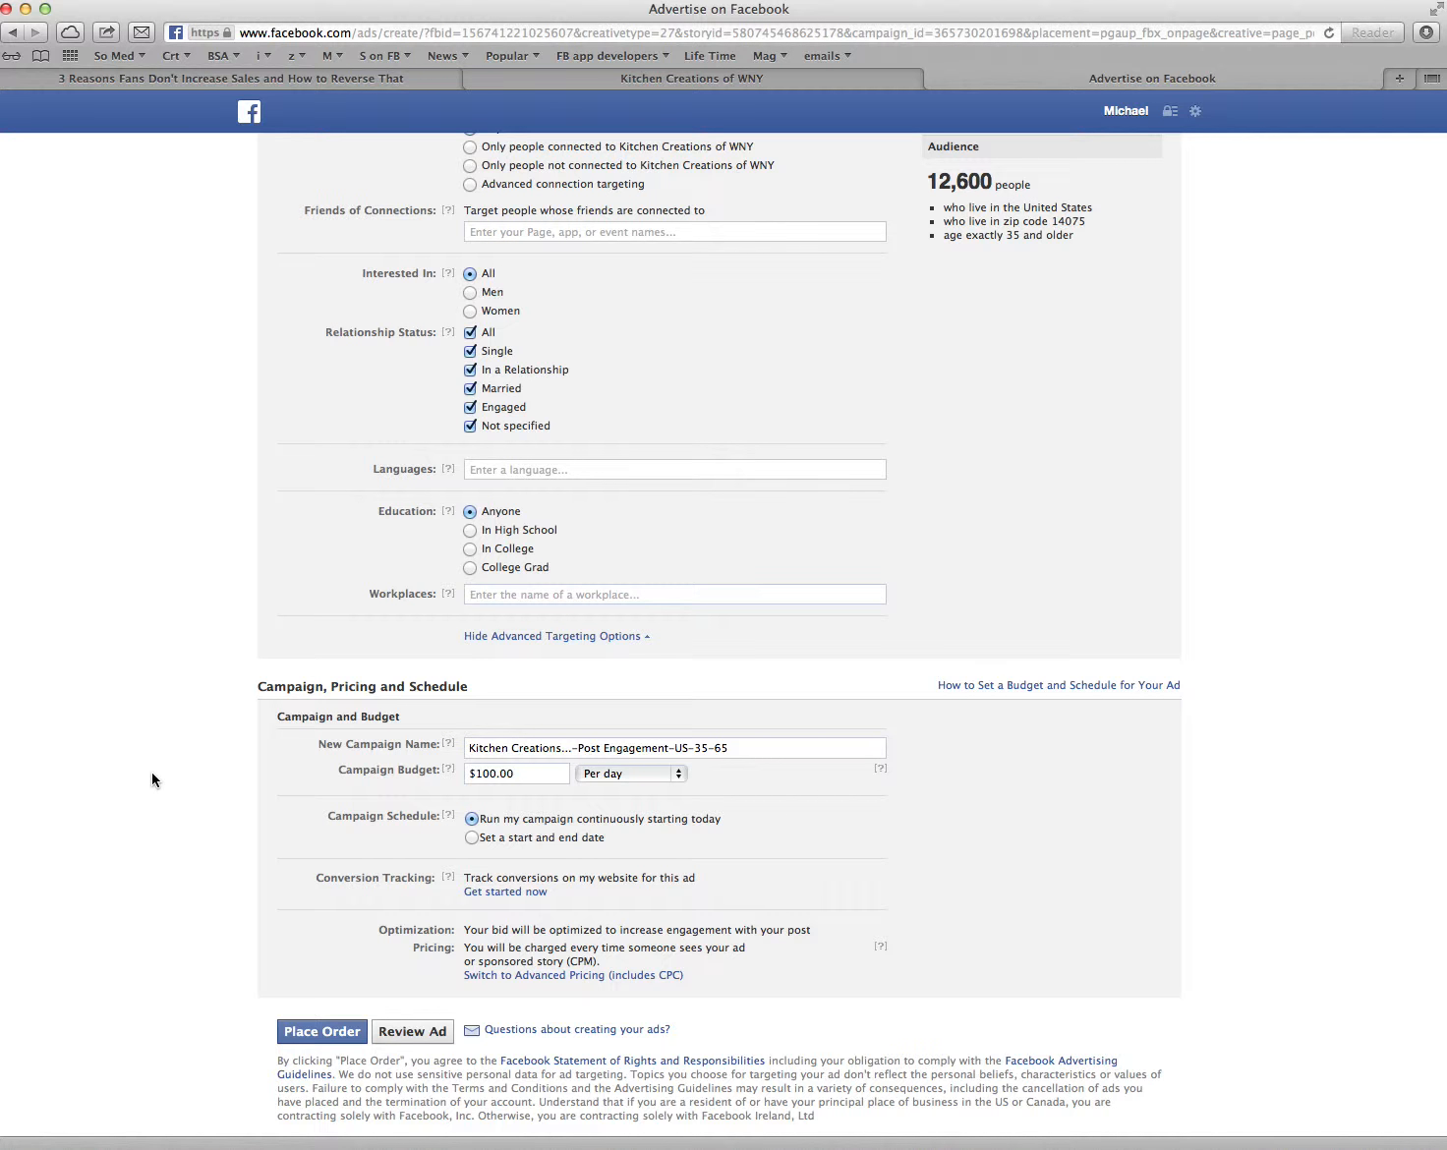
mouse_move(328, 1003)
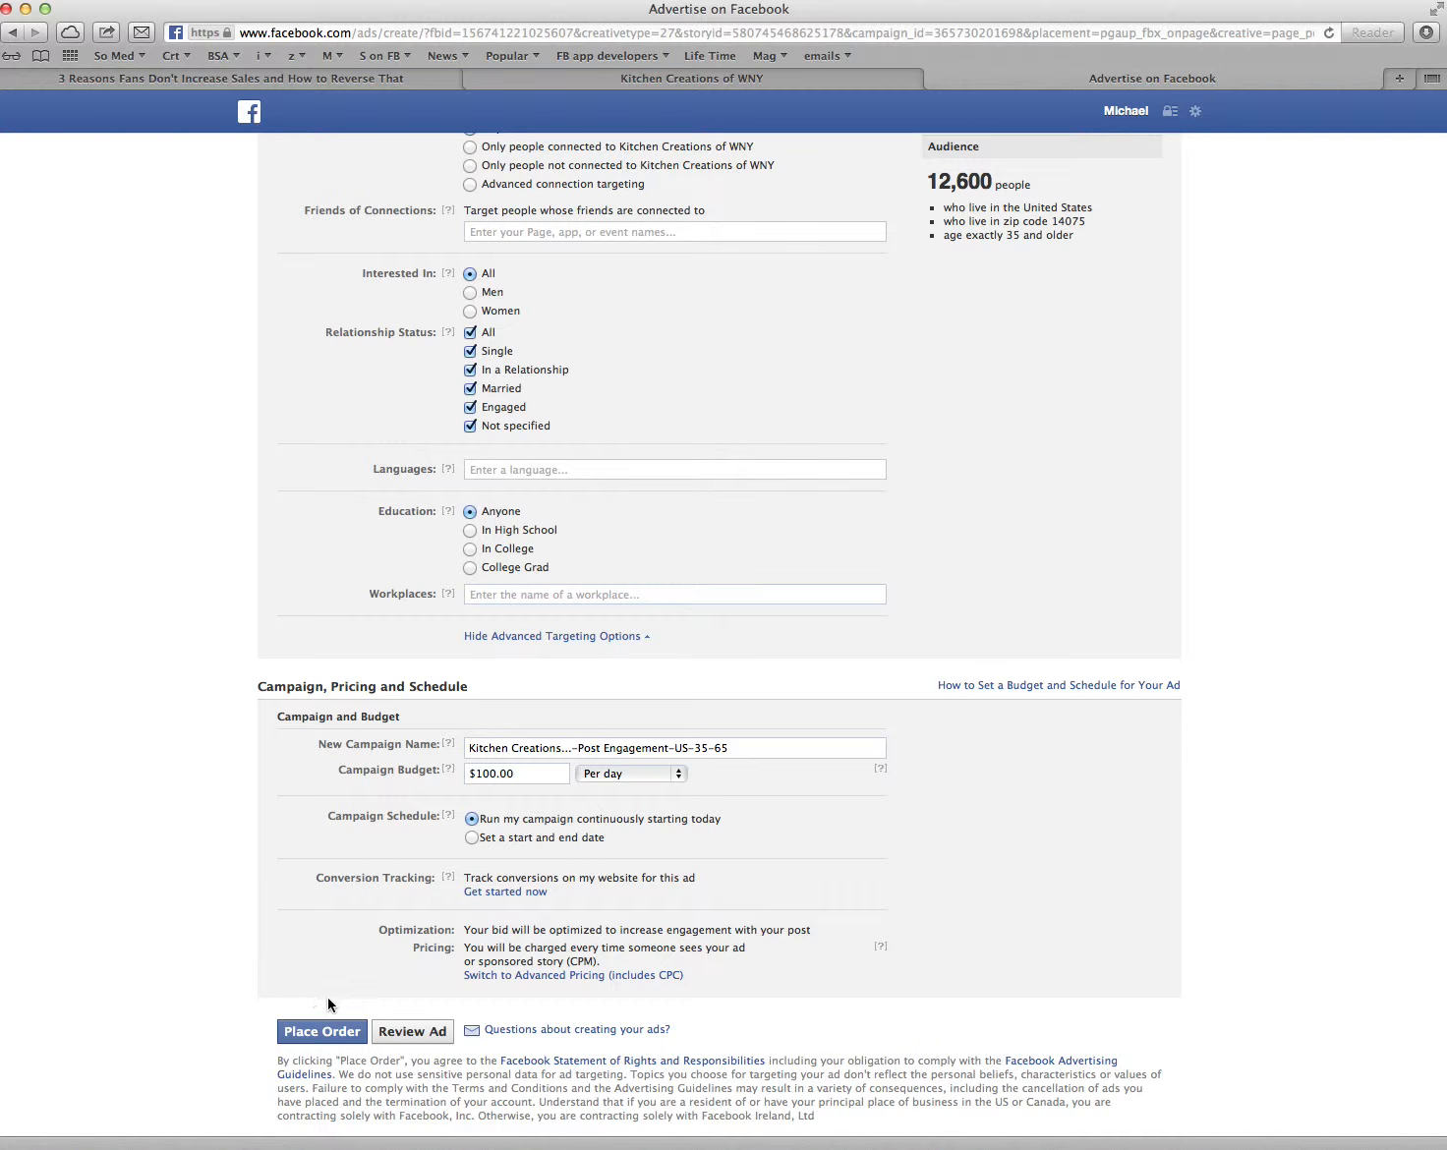
mouse_move(394, 981)
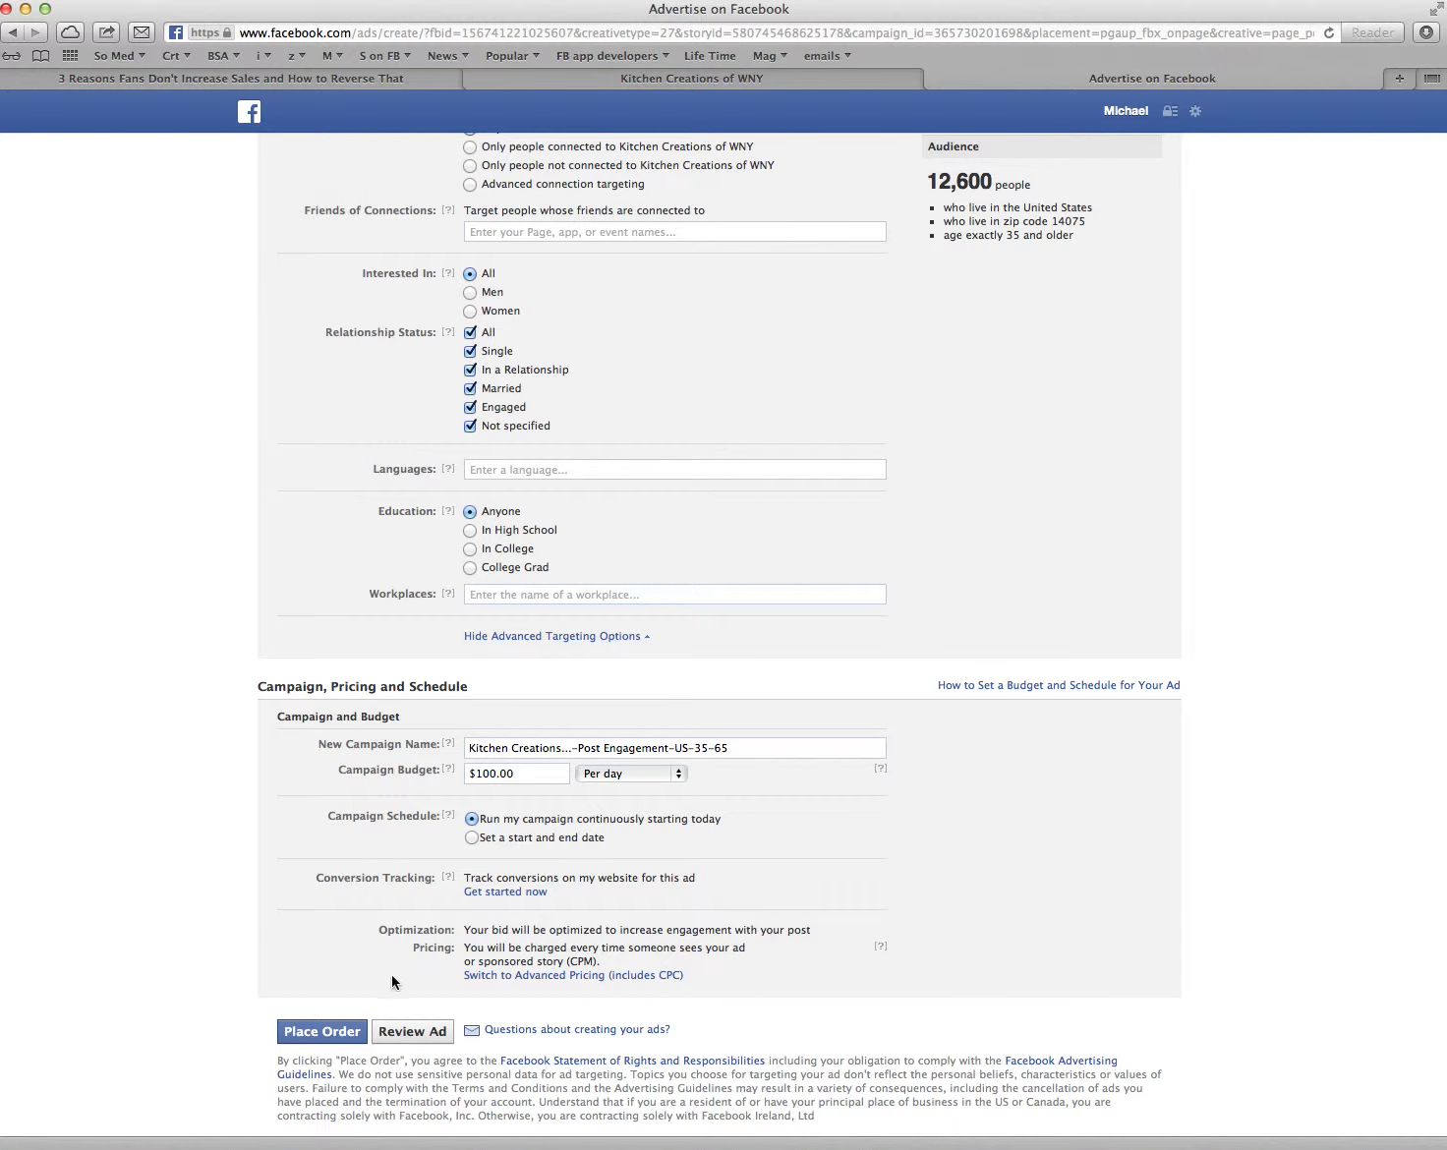
scroll("up", 3)
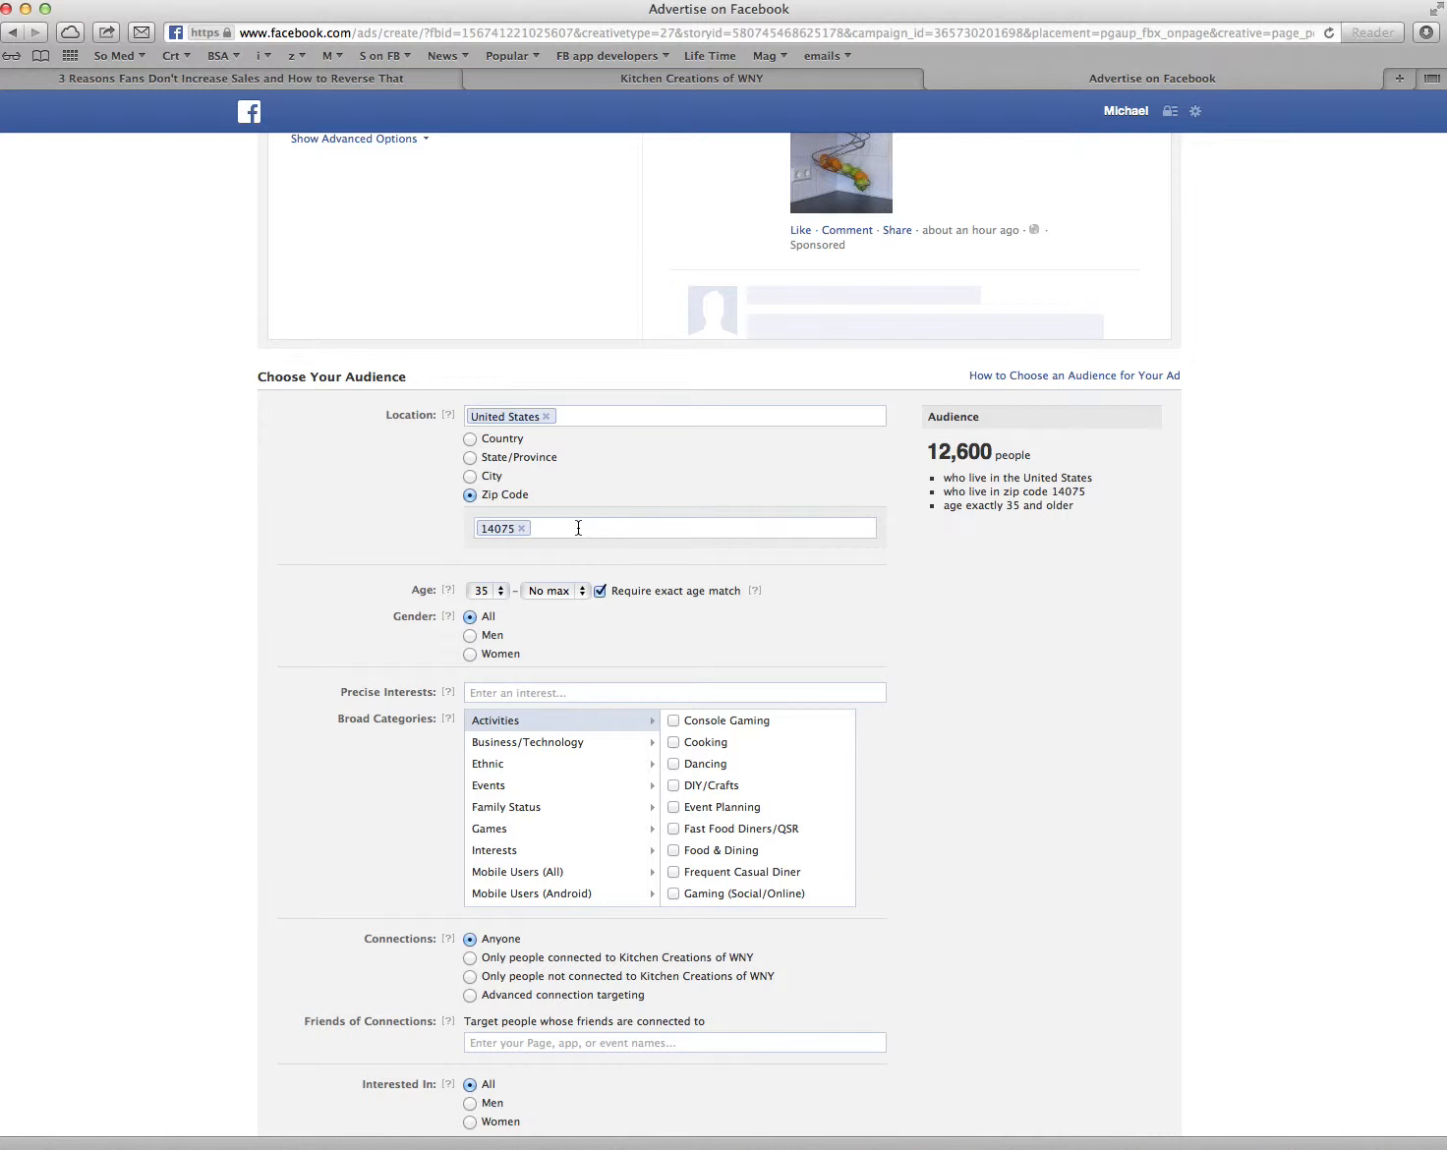
Add a second zip code to the audience, then leave the unsaved ad for the profile page
type("1")
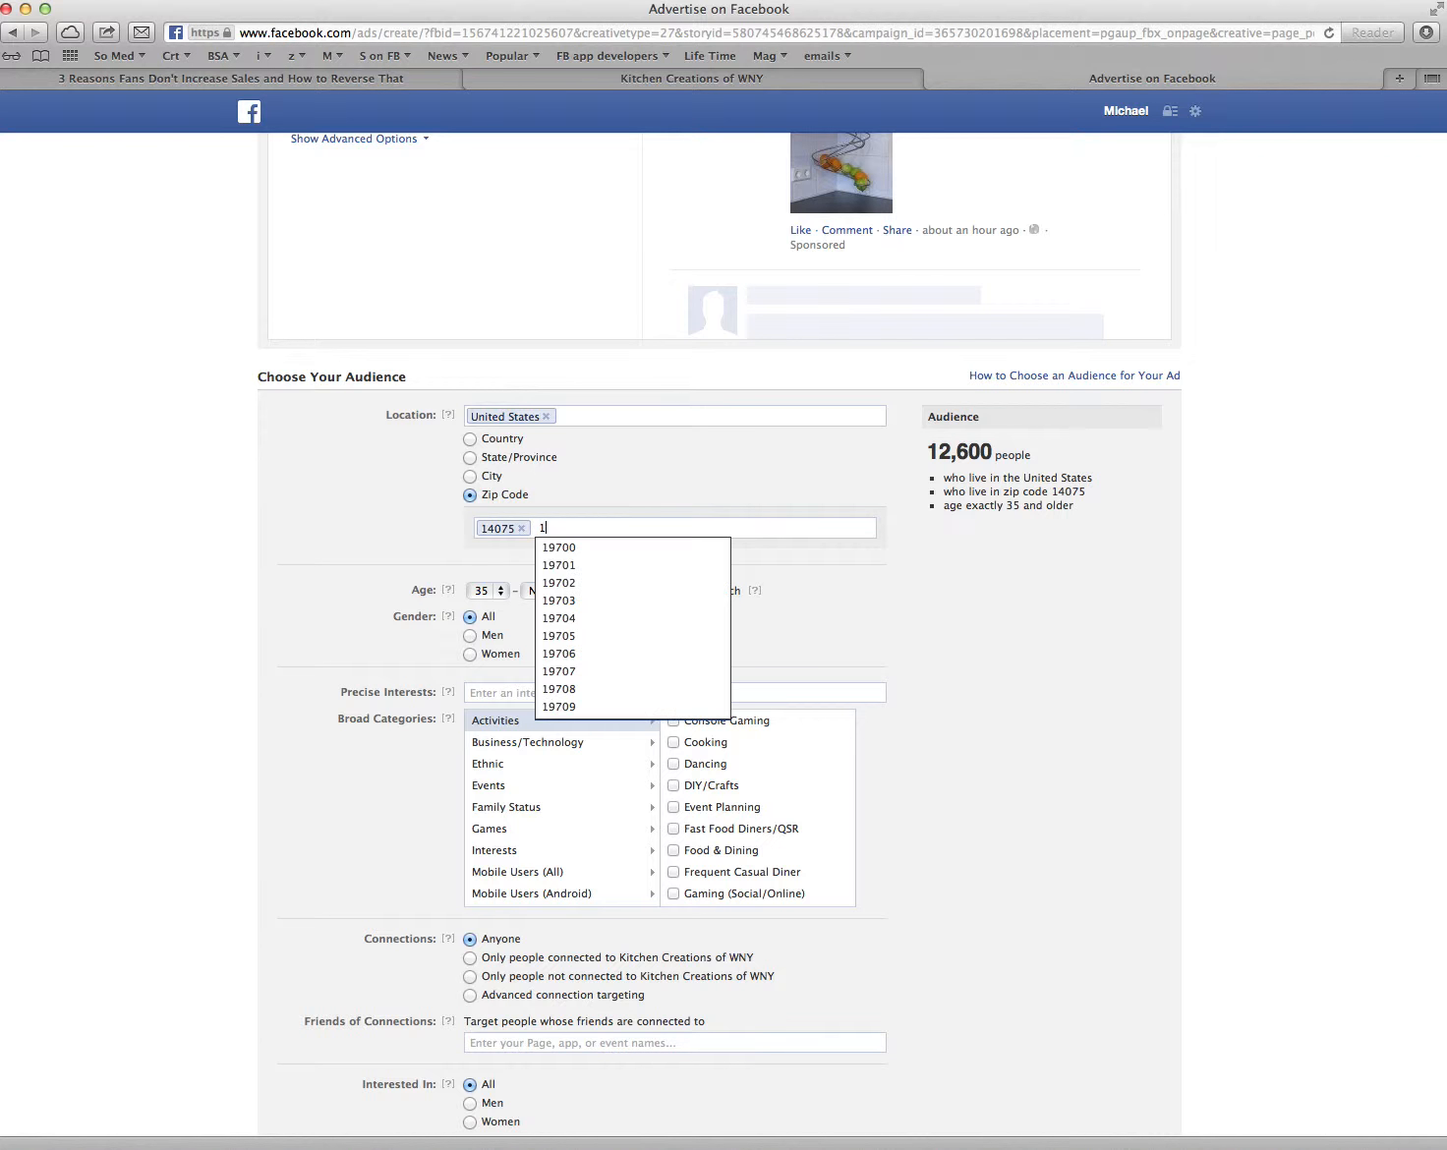
type("41")
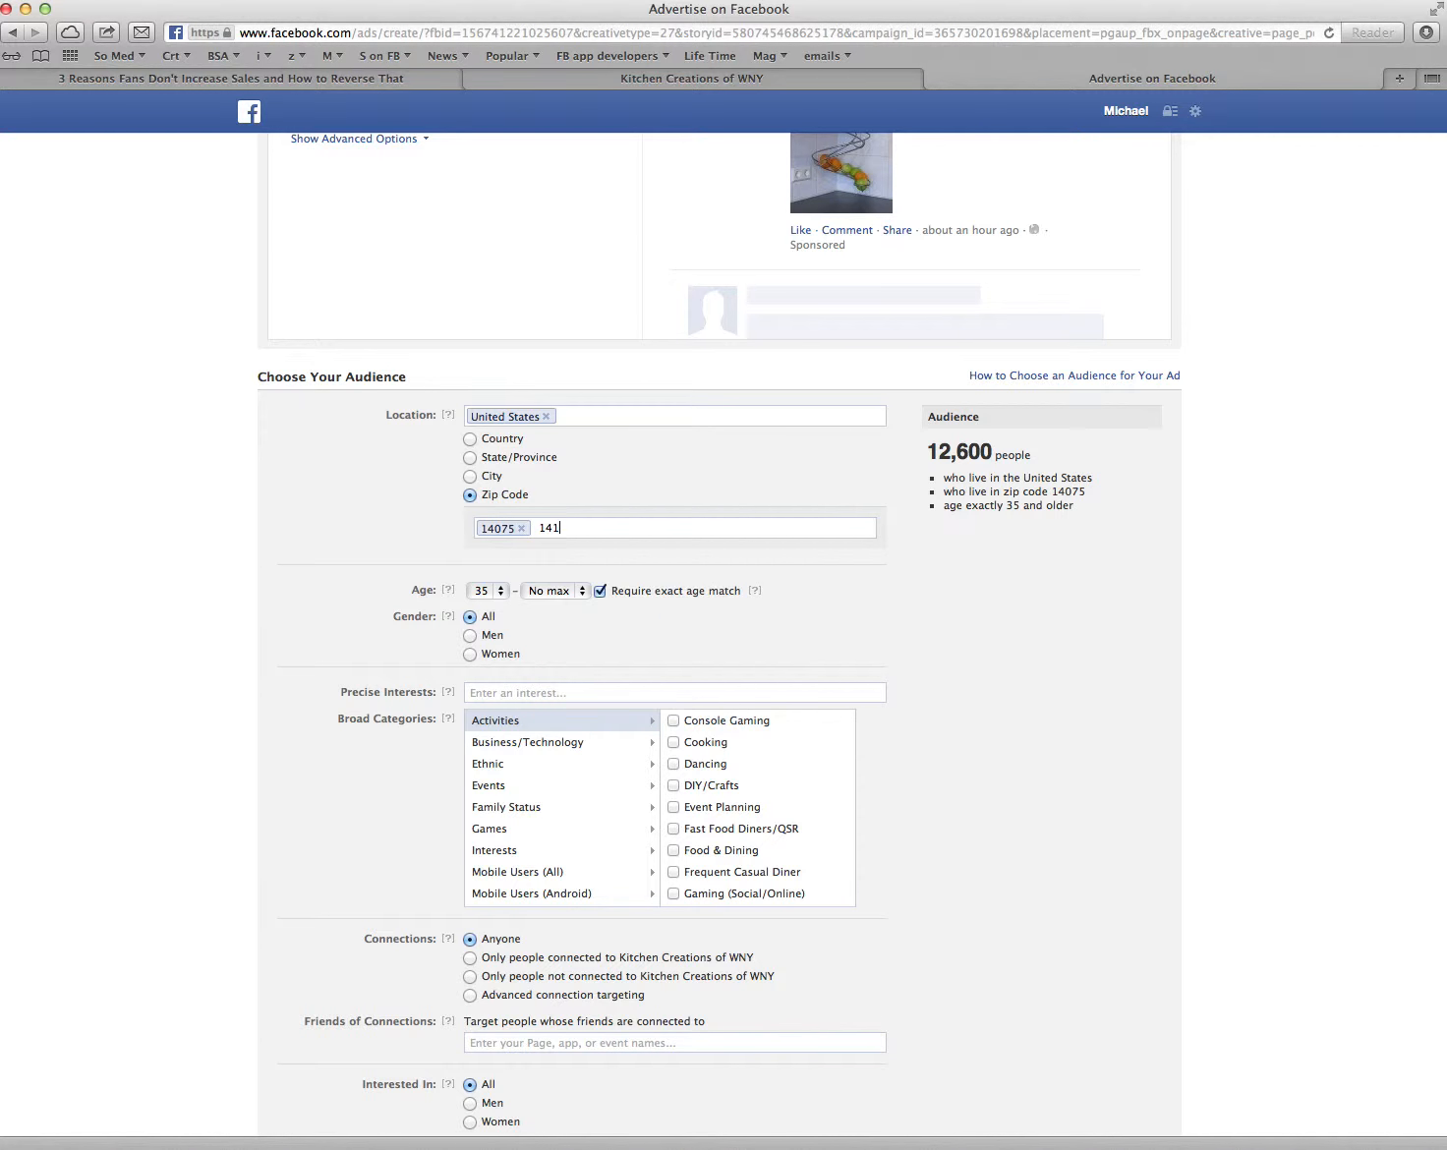
key("Return")
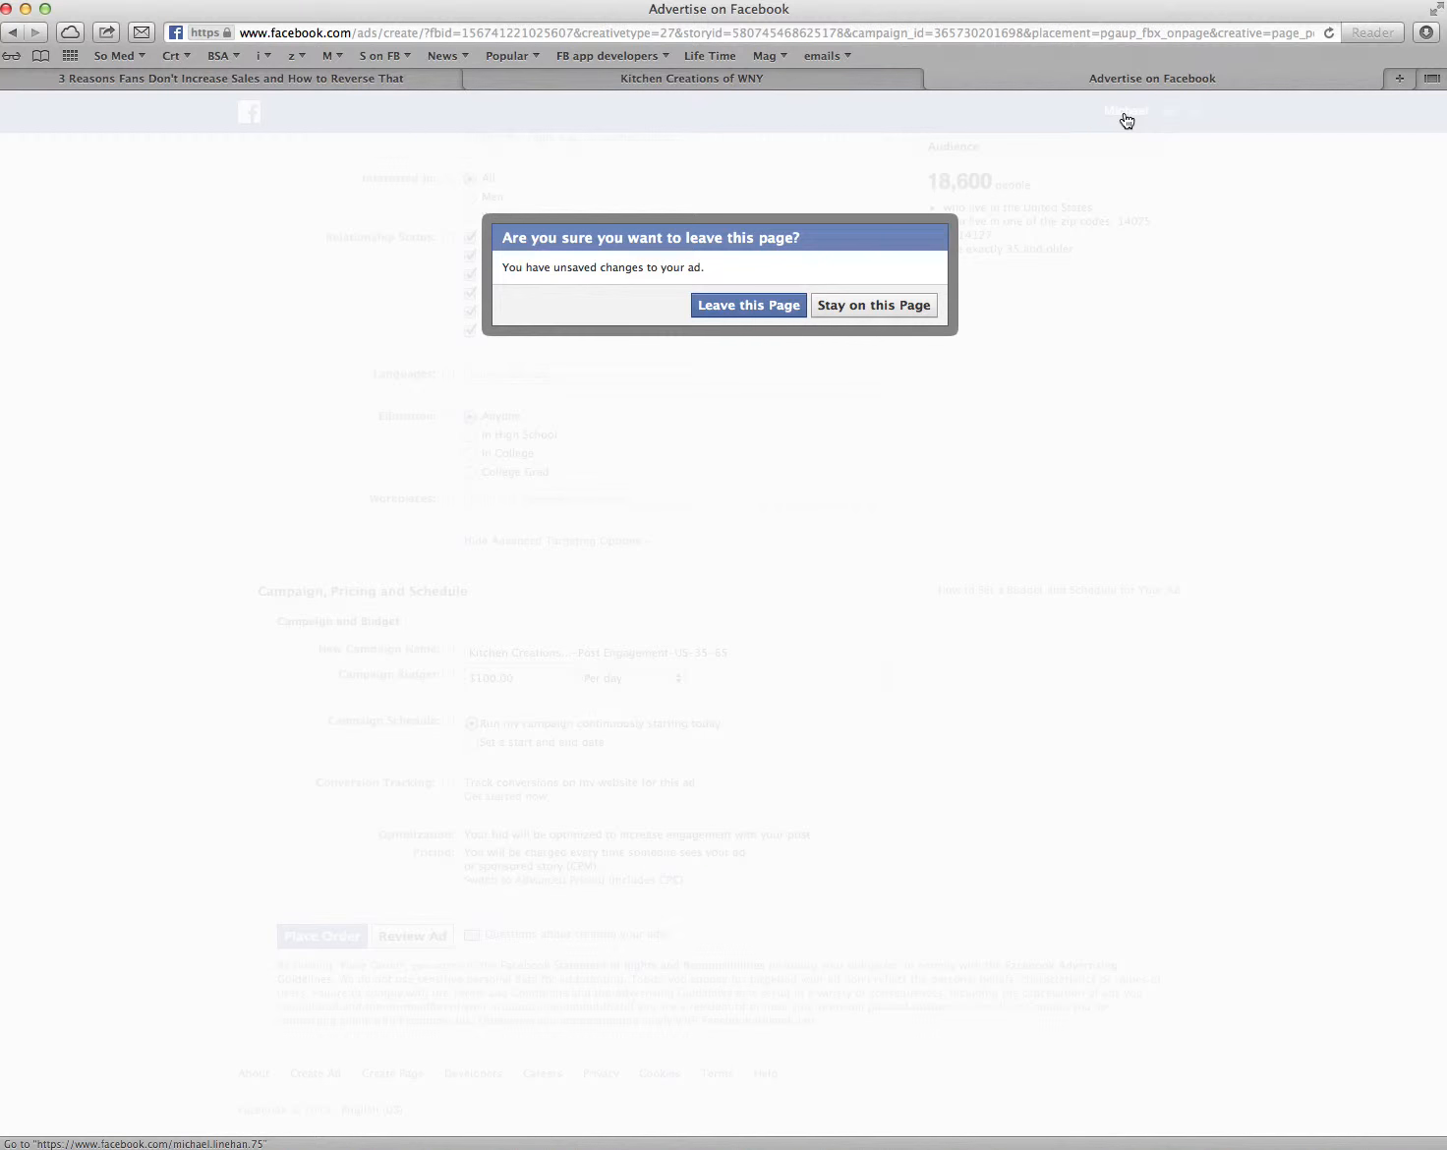
left_click(747, 305)
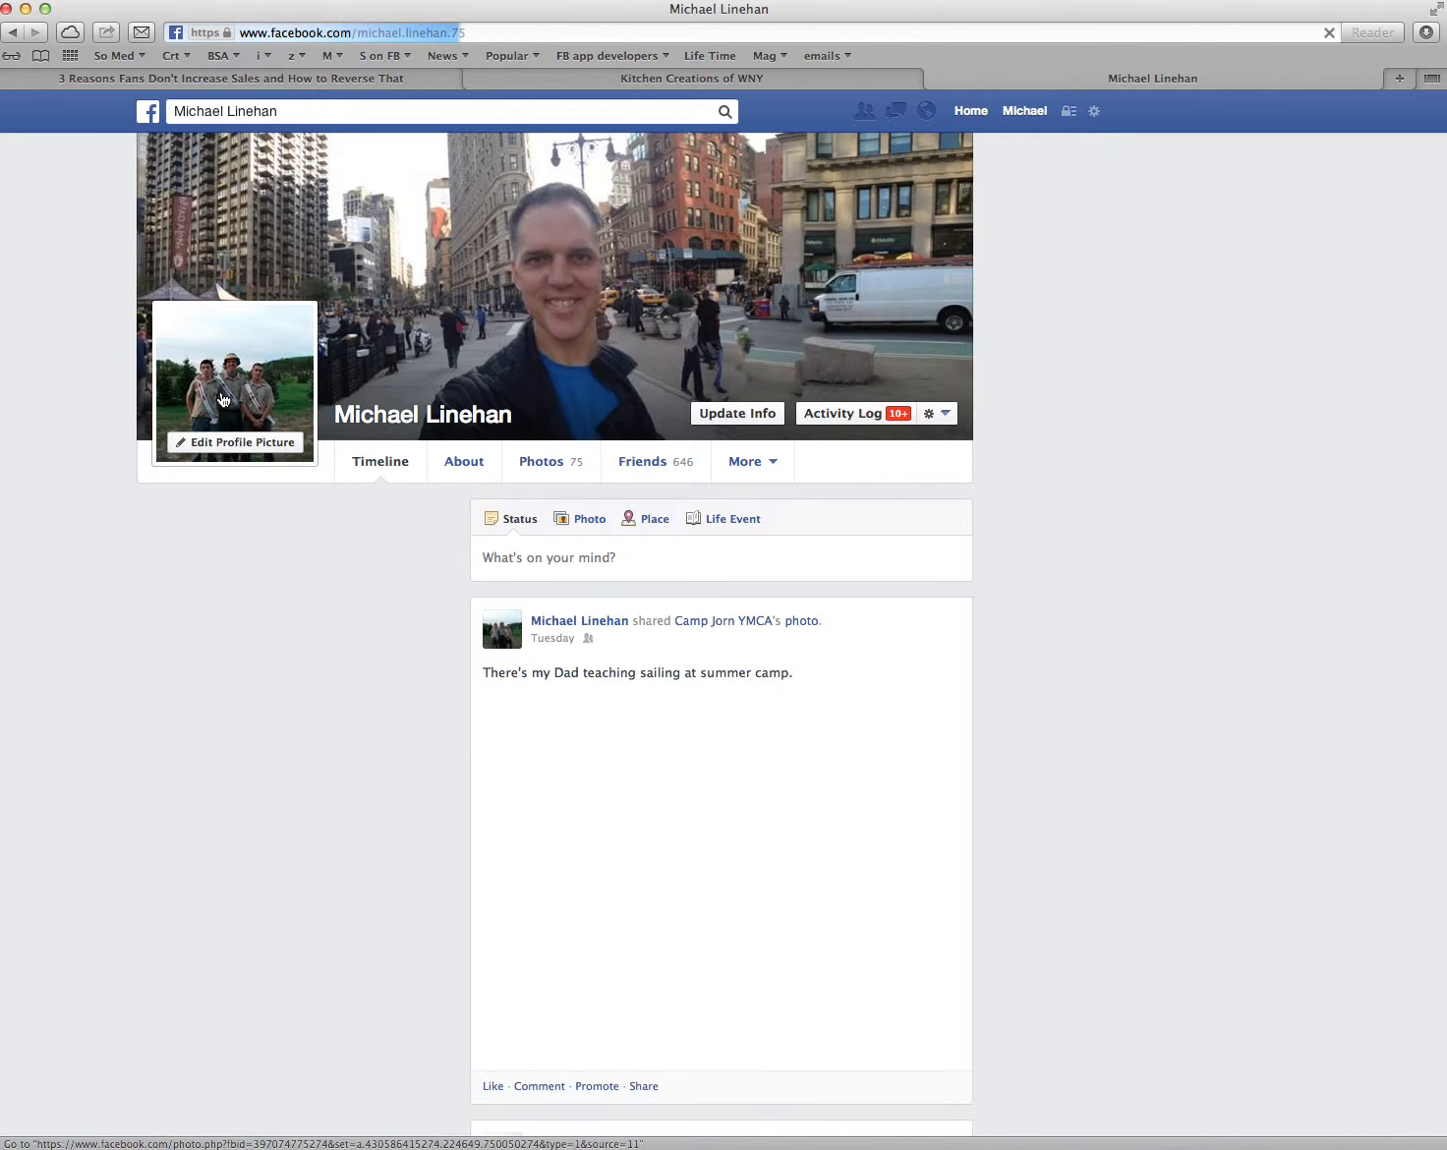
Go Home to the News Feed showing the Sponsored ads column
left_click(969, 111)
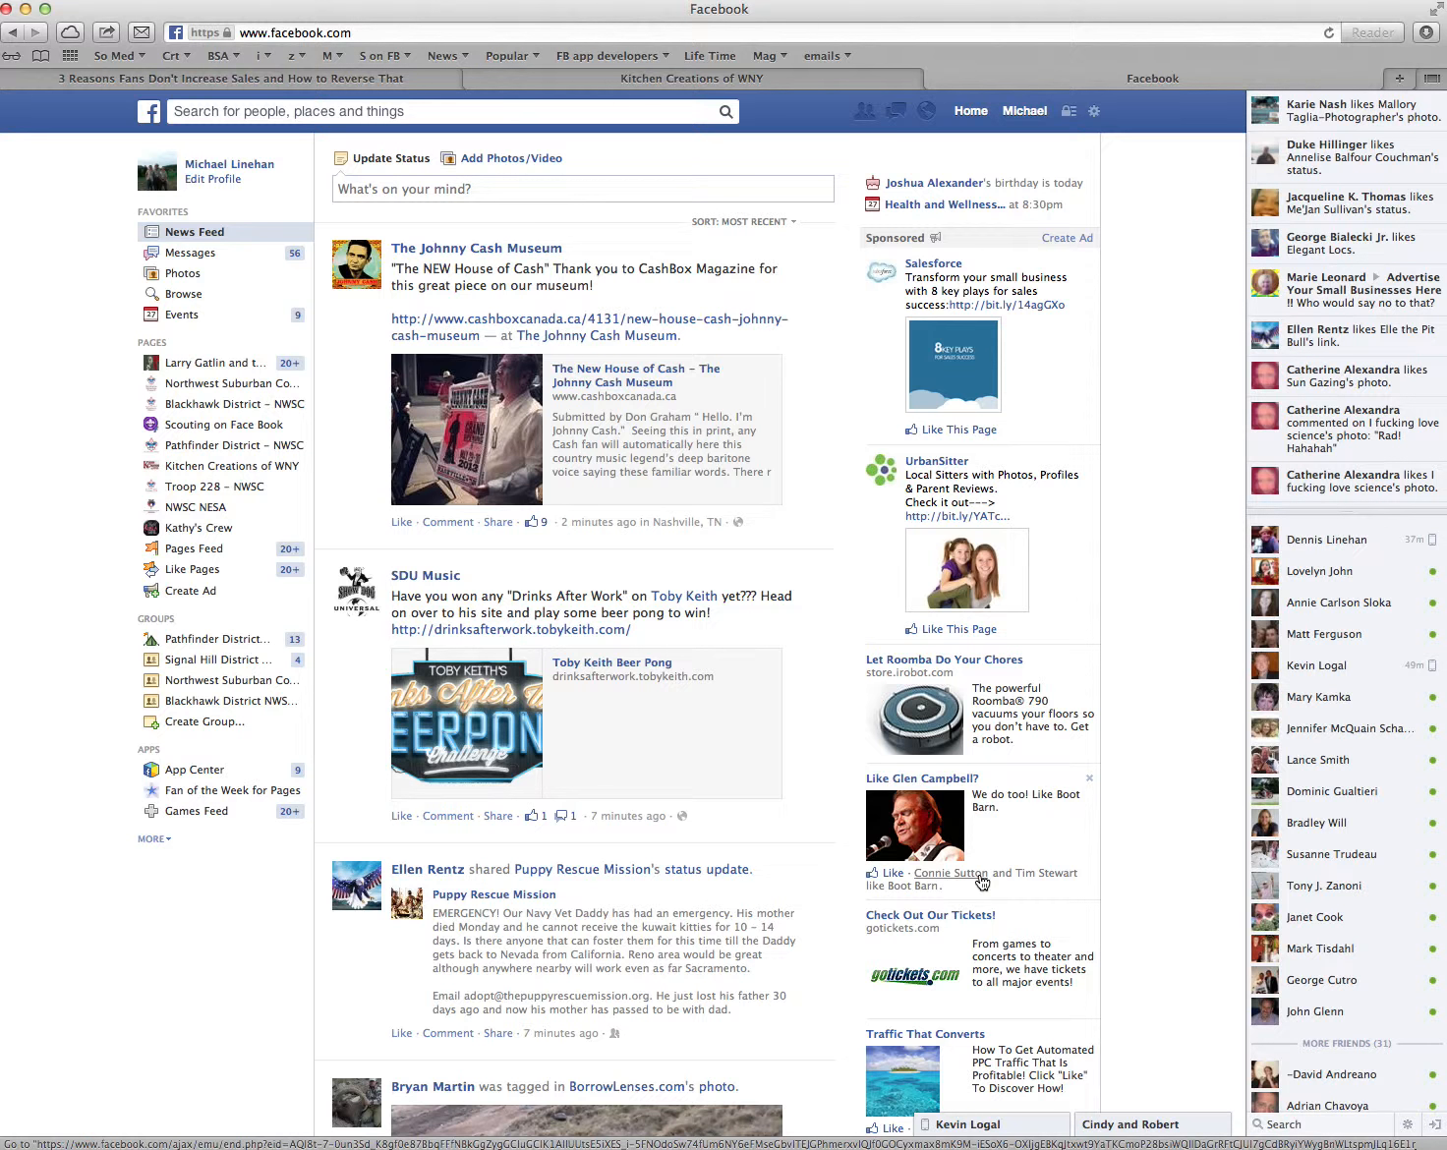